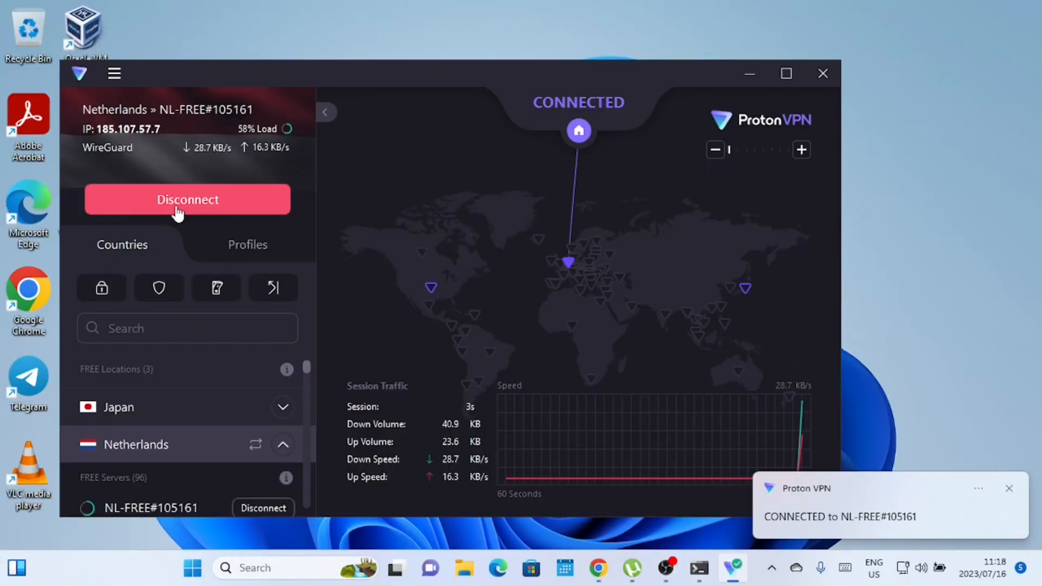
mouse_move(588, 233)
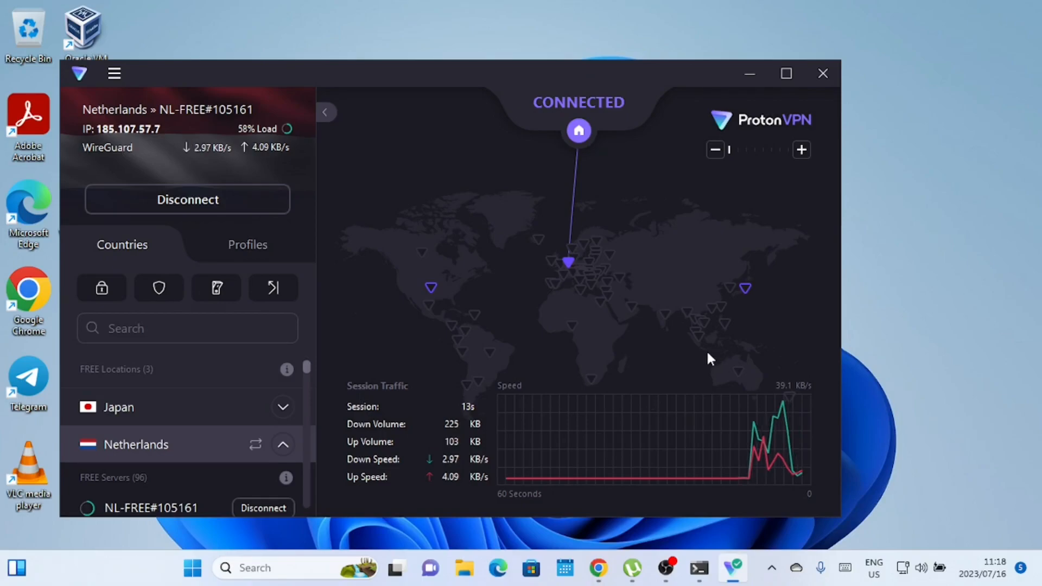
mouse_move(638, 497)
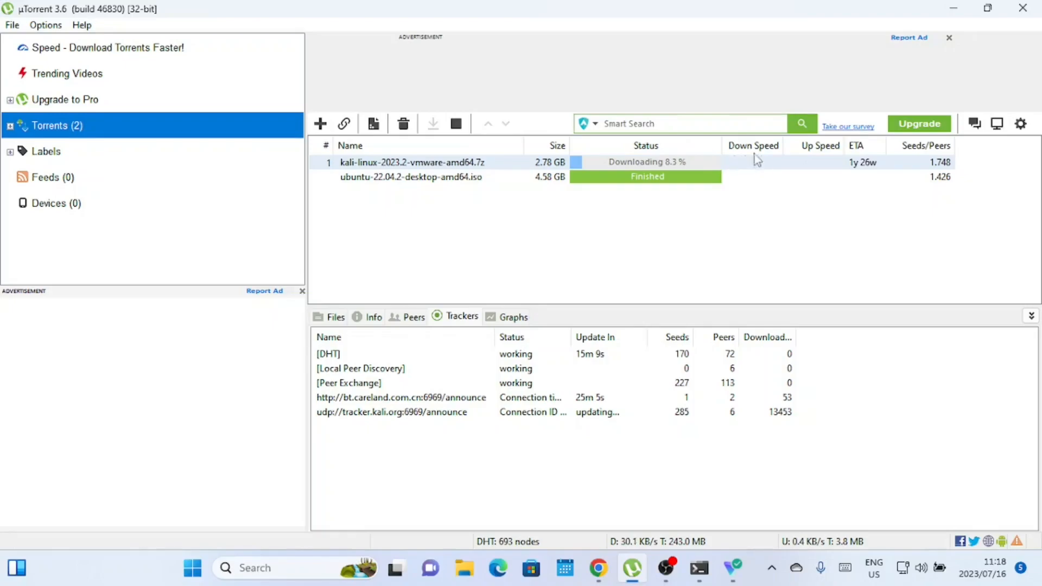
mouse_move(759, 181)
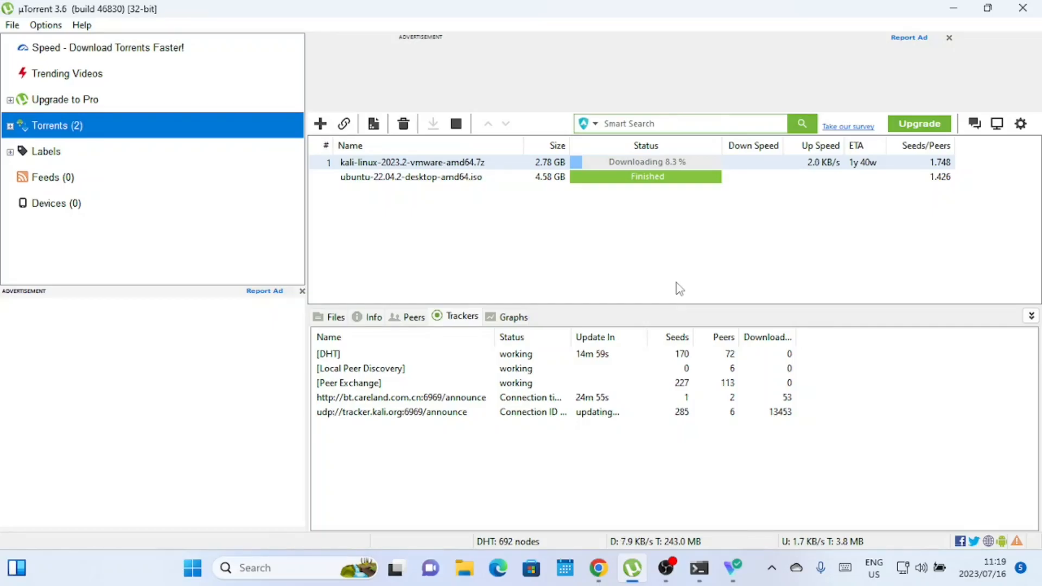
mouse_move(630, 397)
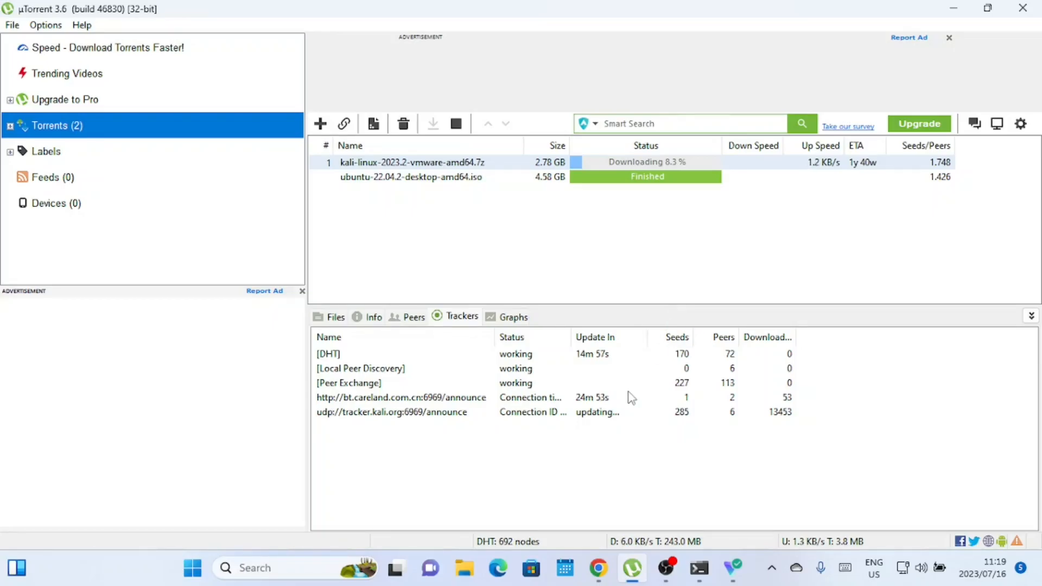
Step: Show the stalled Kali Linux torrent with its Trackers list in uTorrent
left_click(730, 567)
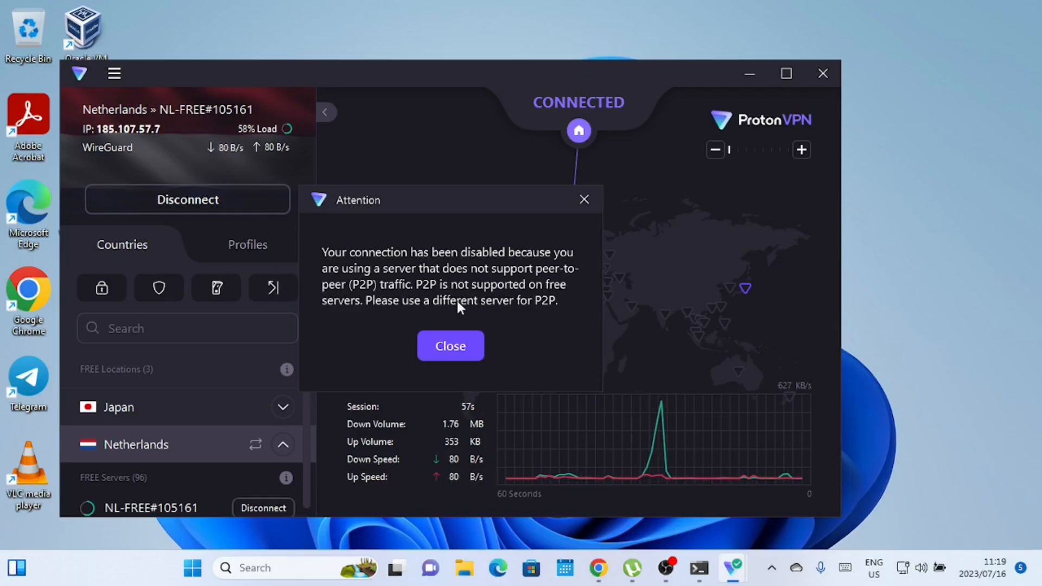
mouse_move(494, 365)
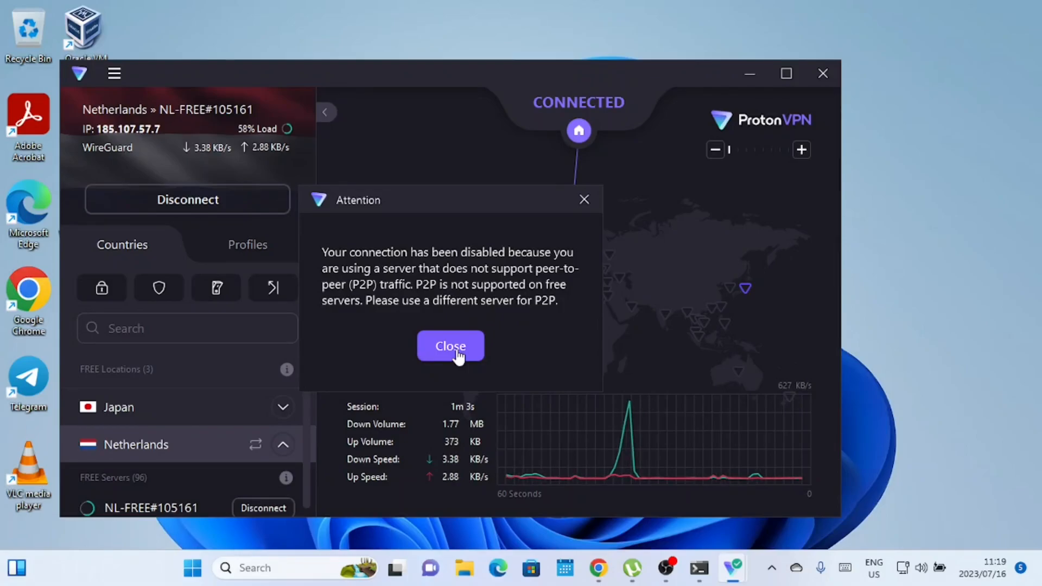
Step: Dismiss the P2P-blocked warning and disconnect from the free Netherlands server
left_click(450, 345)
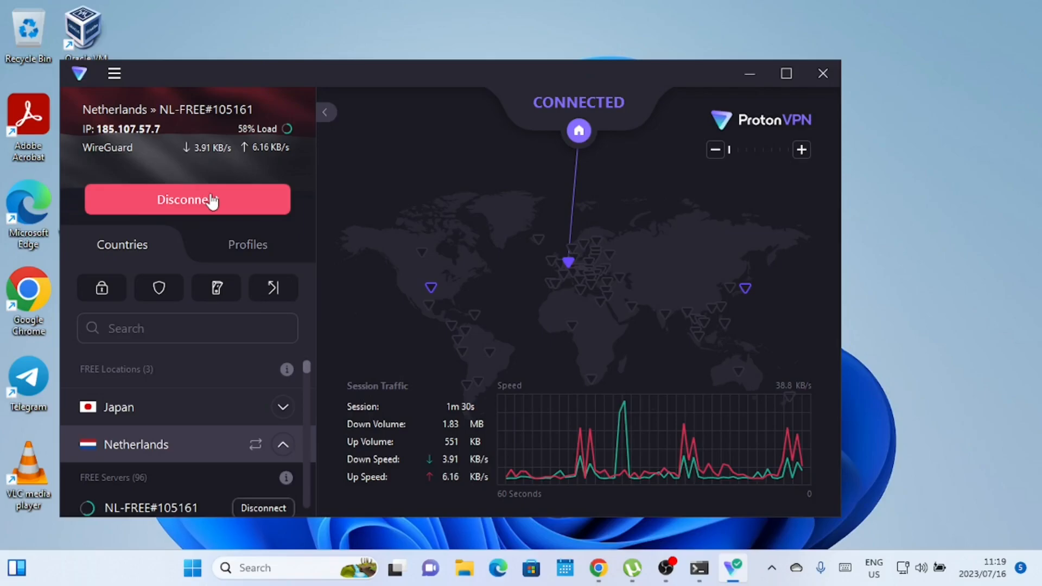
left_click(187, 199)
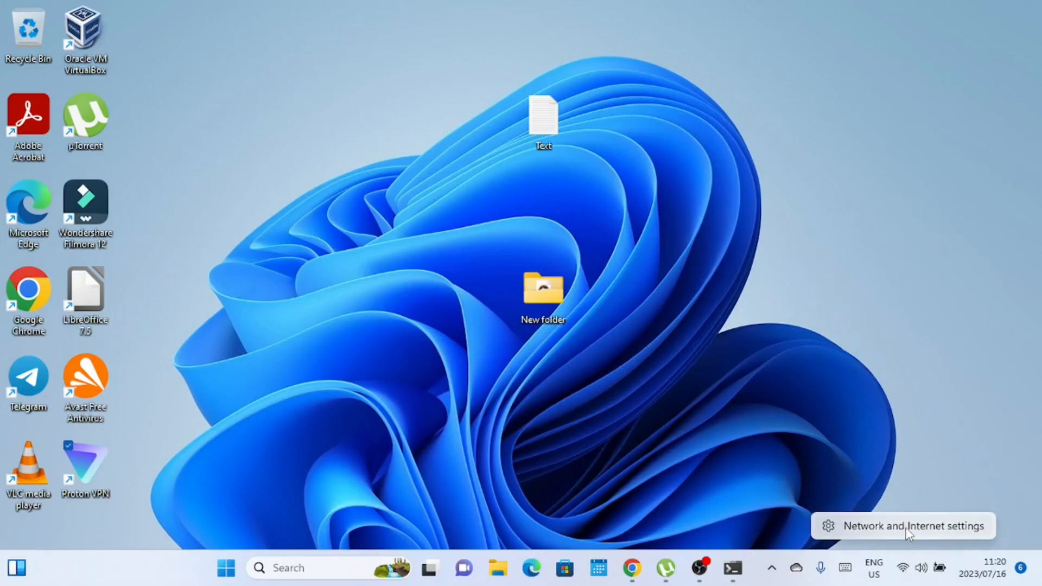
Step: Show the Kenoby Wi-Fi properties down to the DNS server assignment section
left_click(912, 525)
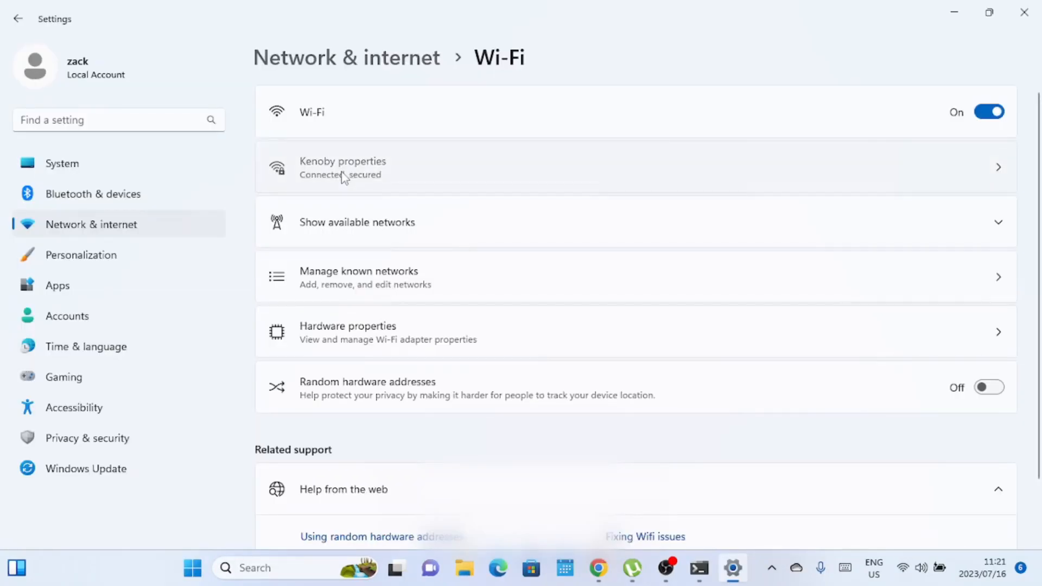
left_click(342, 167)
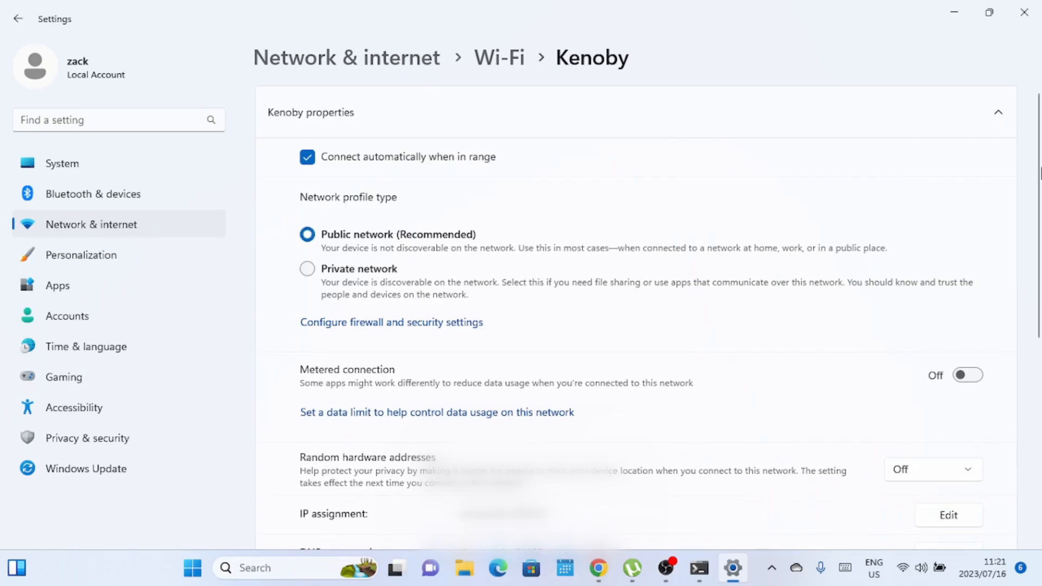
scroll("down", 3)
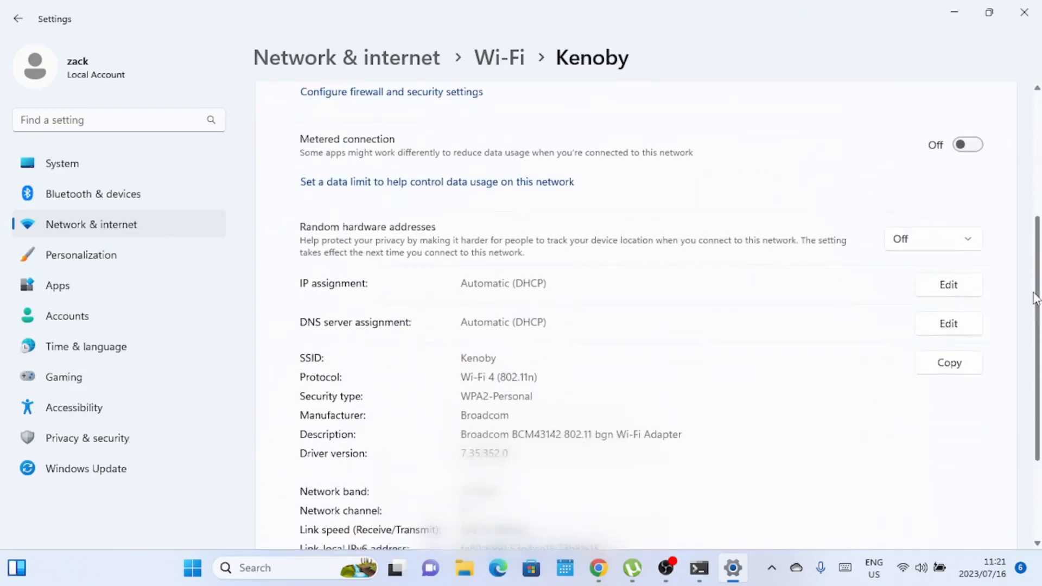
scroll("down", 3)
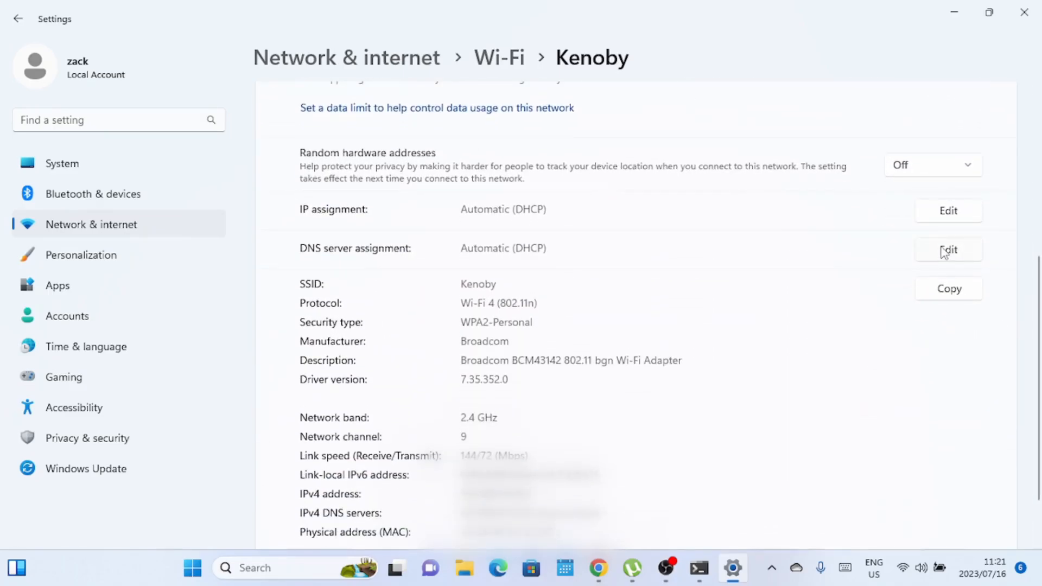
Step: Switch Kenoby's DNS to manual IPv4 with 8.8.8.8 preferred and 8.8.4.4 alternate
left_click(947, 250)
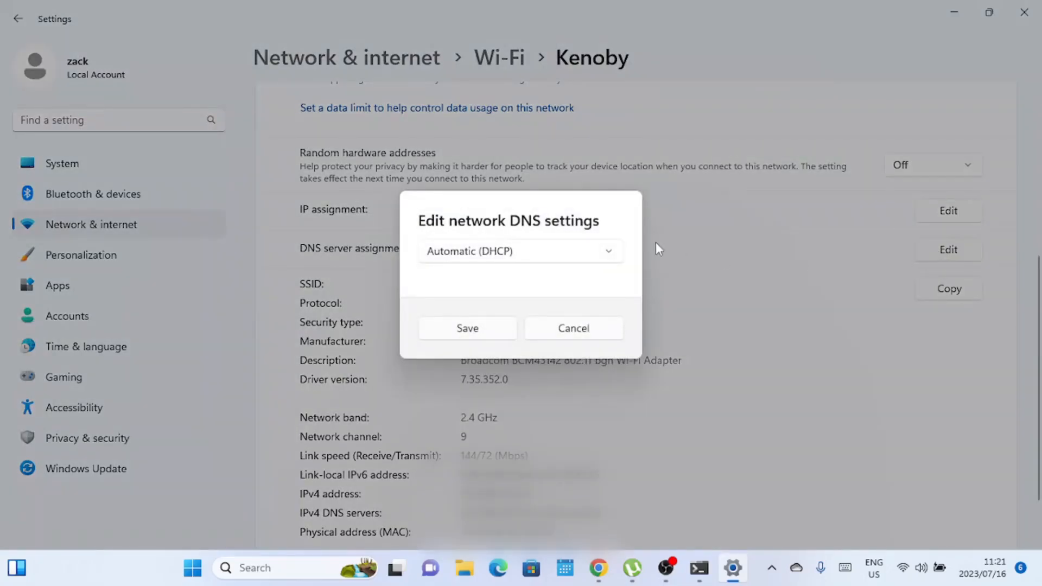
left_click(519, 251)
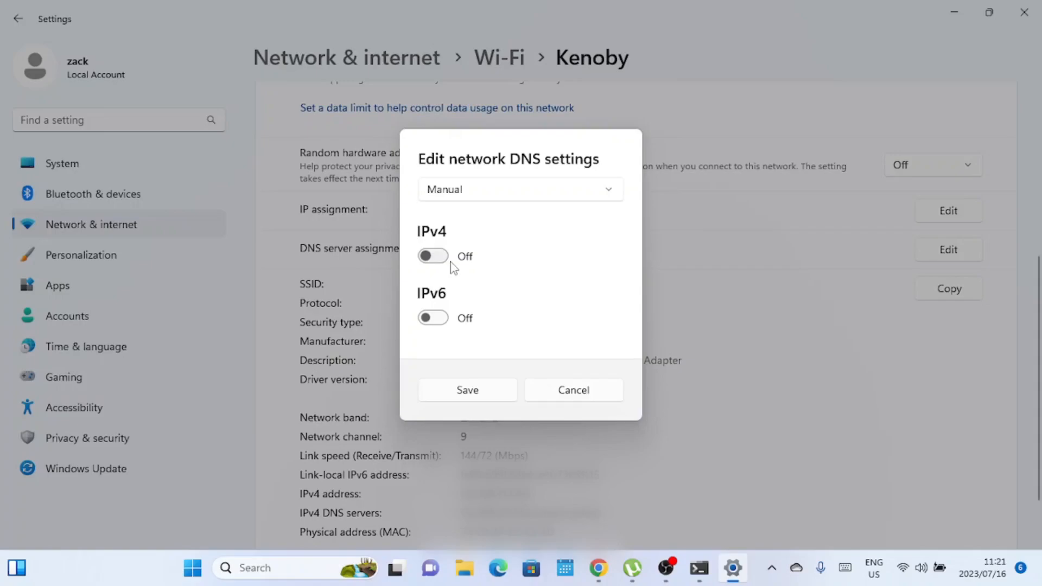
left_click(433, 256)
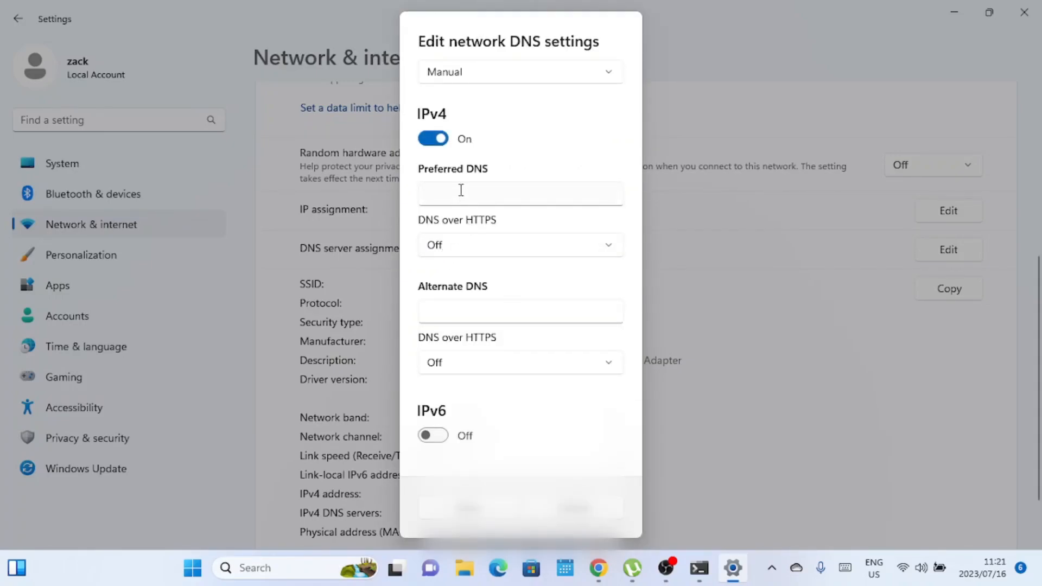
left_click(520, 193)
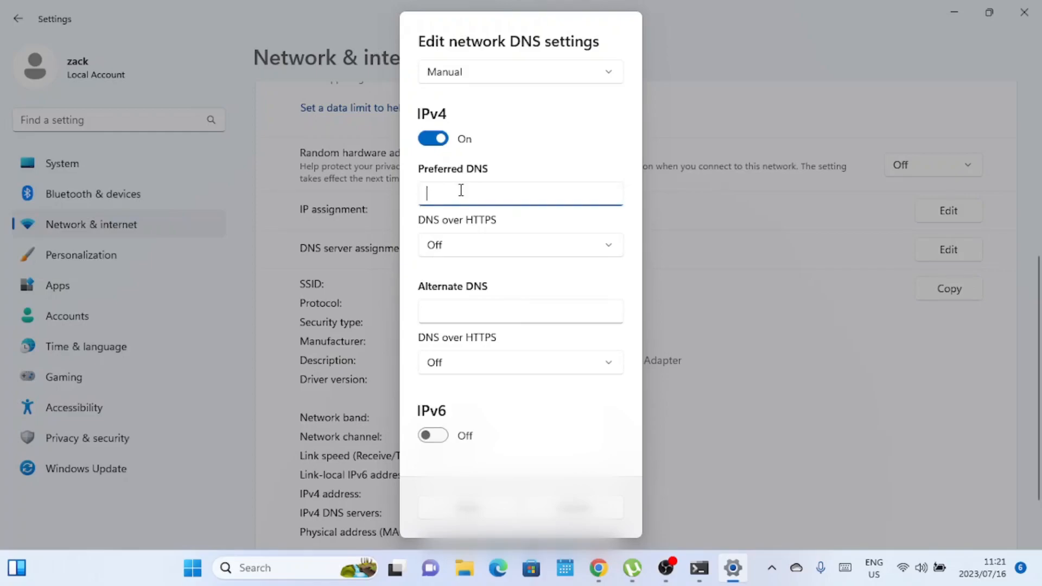
type("8.8.8.8")
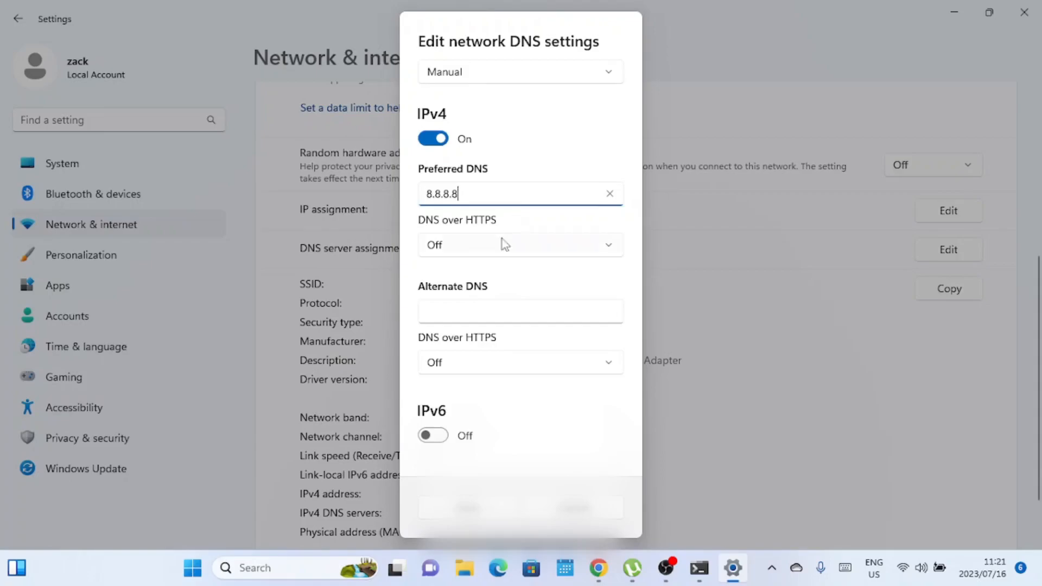
type("8")
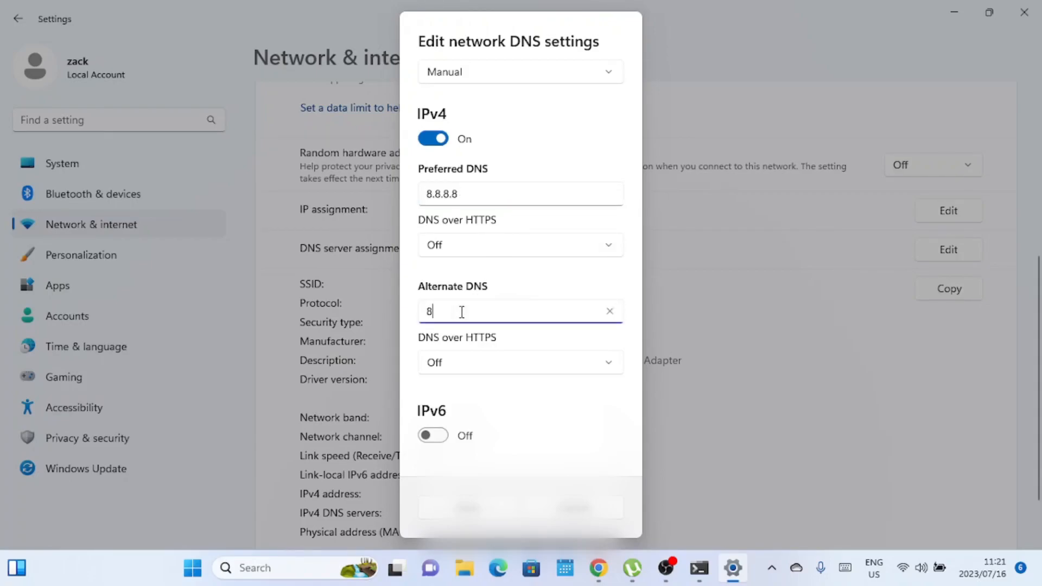
type(".8.4")
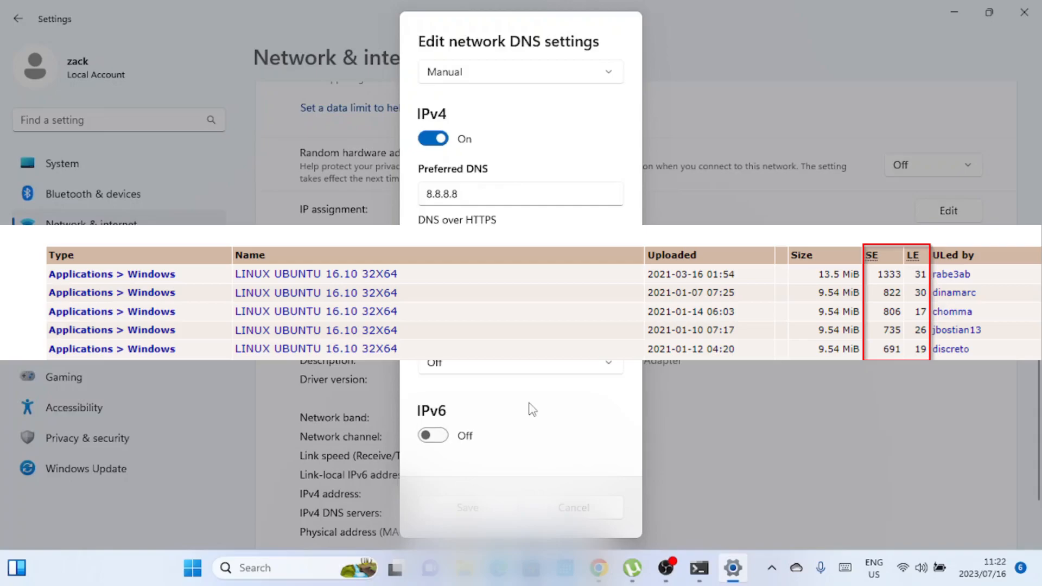
mouse_move(529, 416)
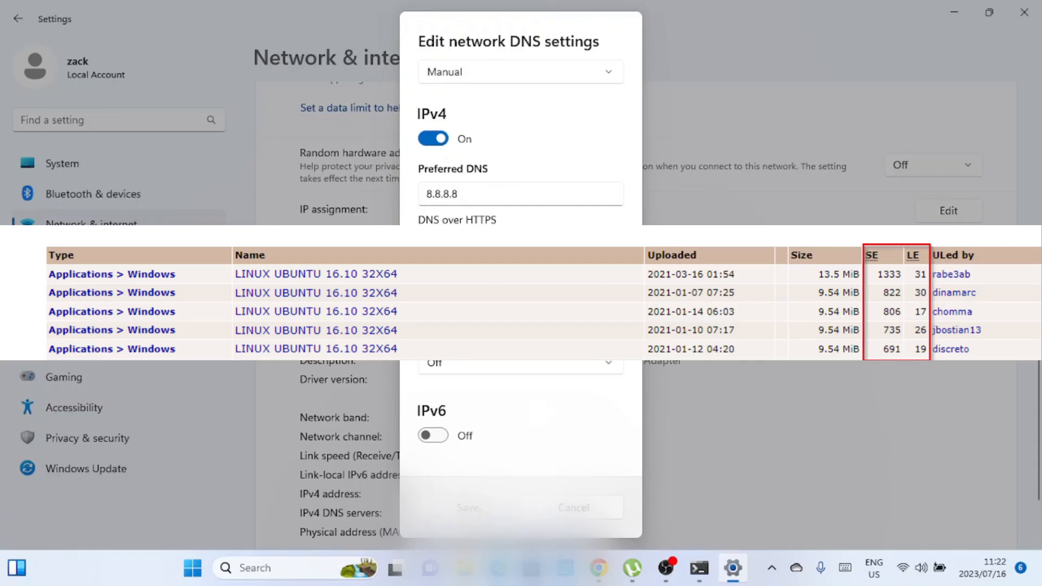
Step: Save the 8.8.8.8 / 8.8.4.4 DNS servers and re-check them in the DNS editor
left_click(573, 507)
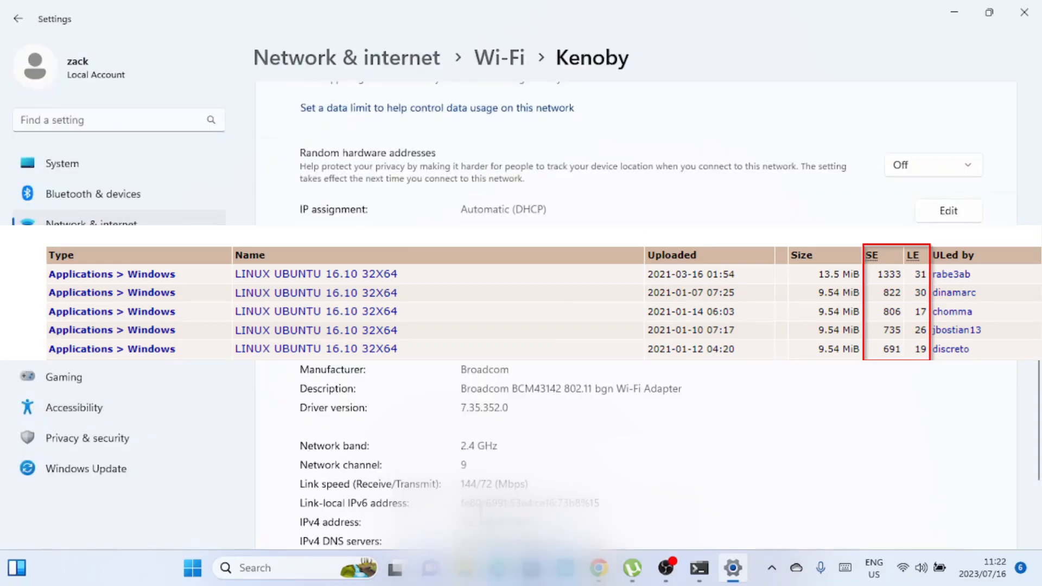
mouse_move(517, 444)
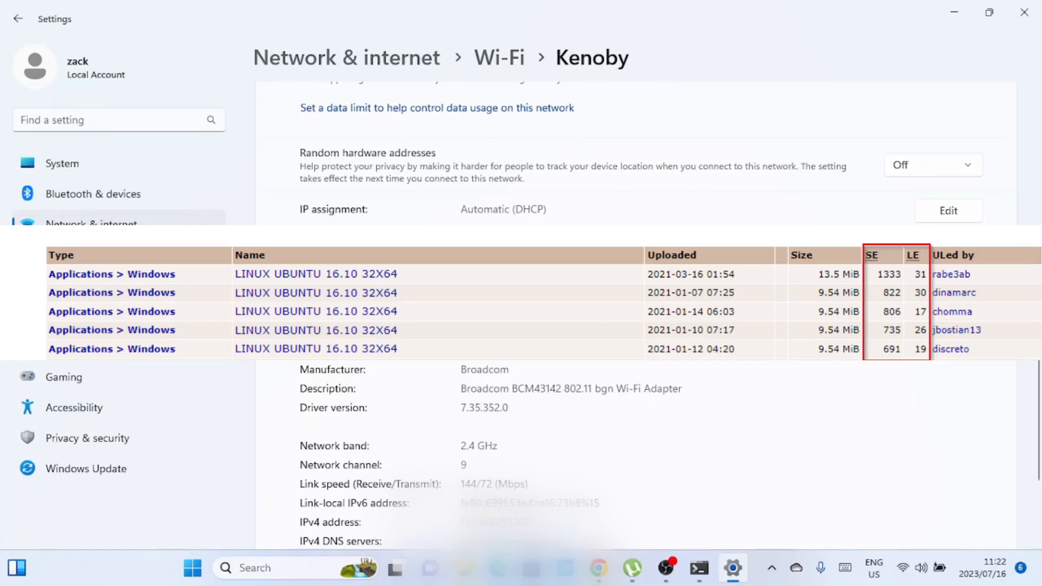
left_click(947, 210)
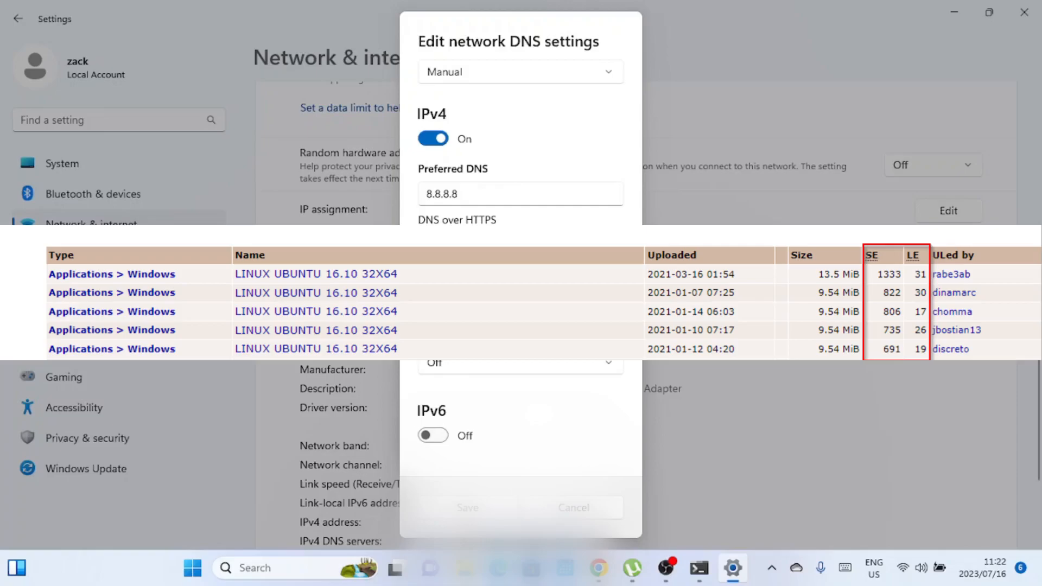
scroll("down", 3)
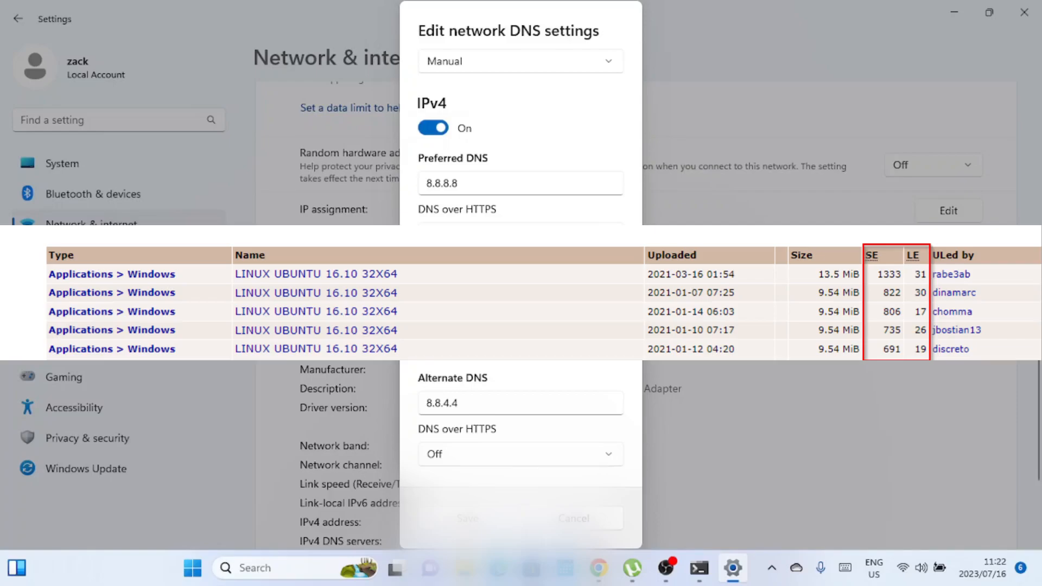
left_click(520, 235)
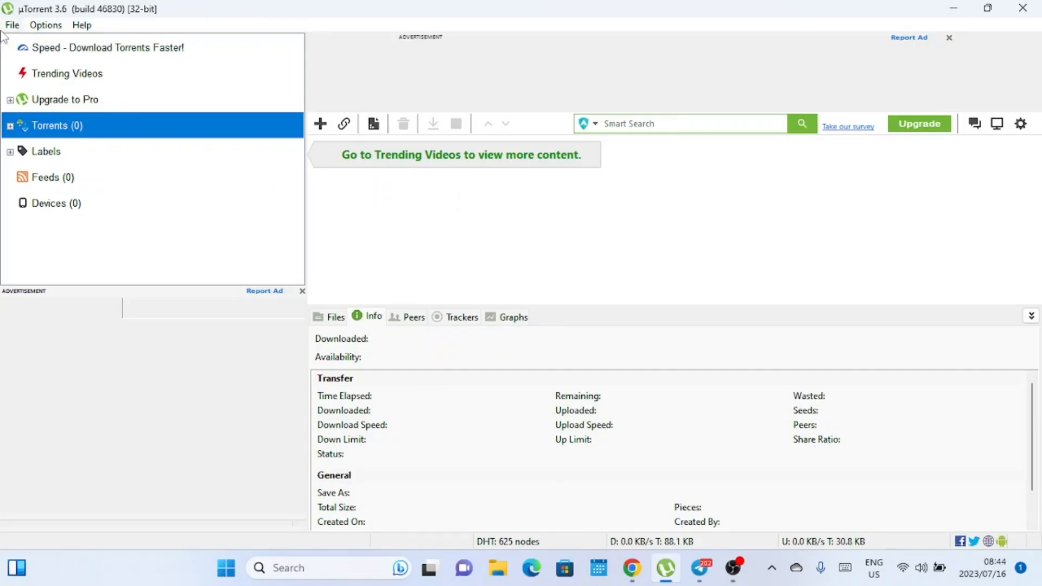
Step: Enable Pre-allocate all files in uTorrent's General preferences and apply it
left_click(45, 25)
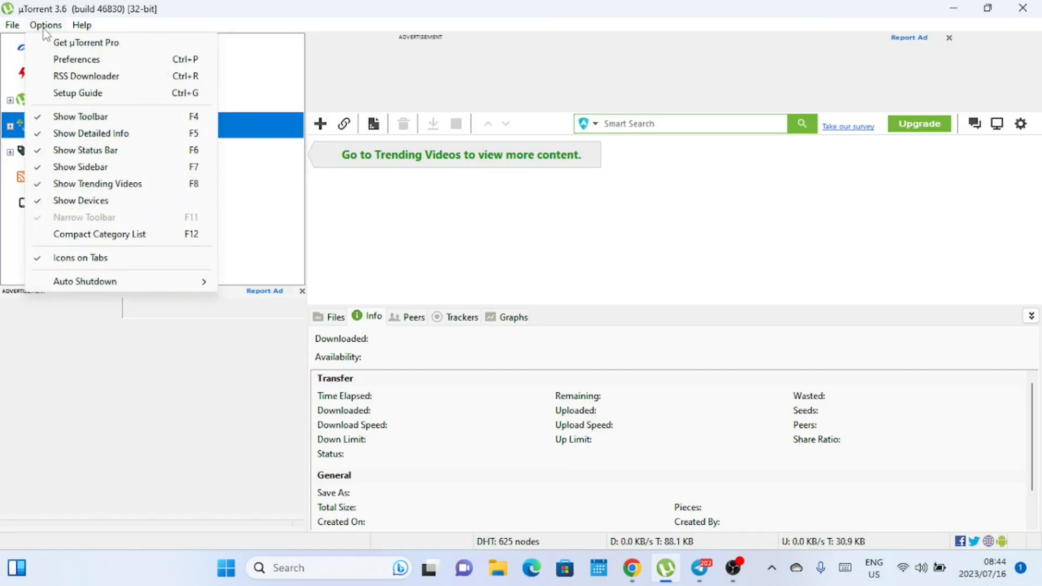
left_click(76, 59)
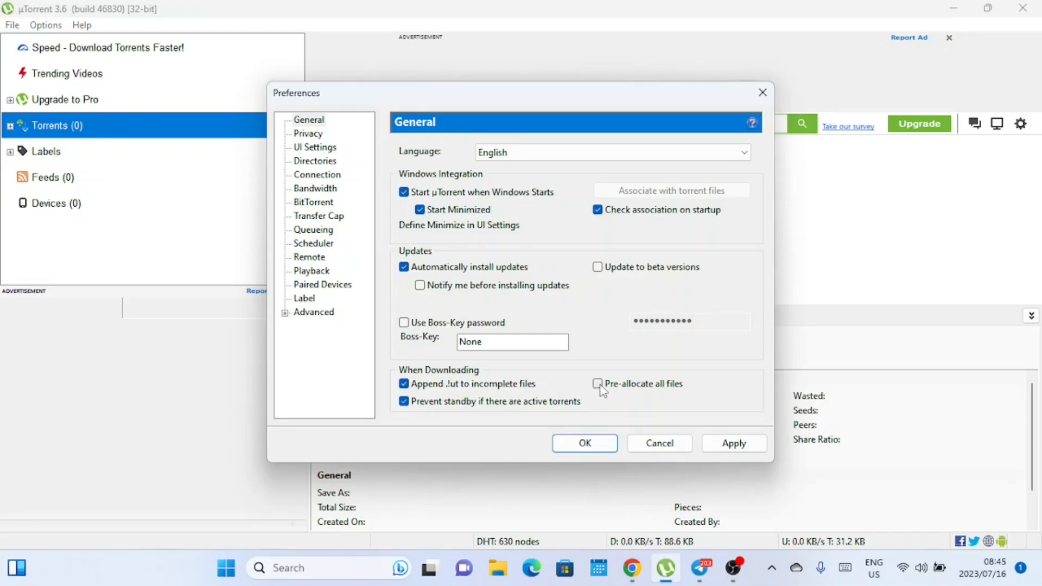
left_click(597, 383)
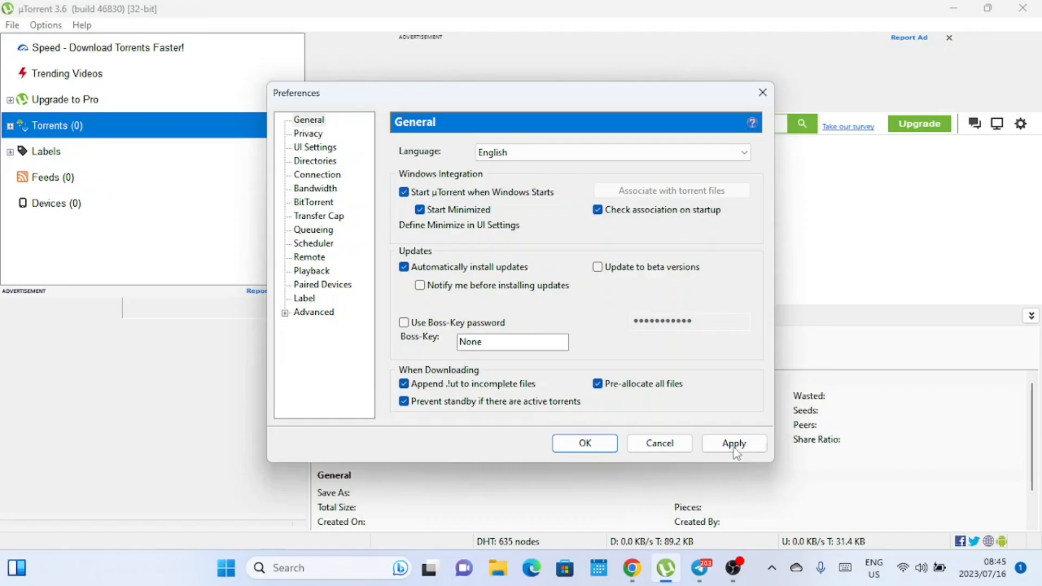
left_click(733, 443)
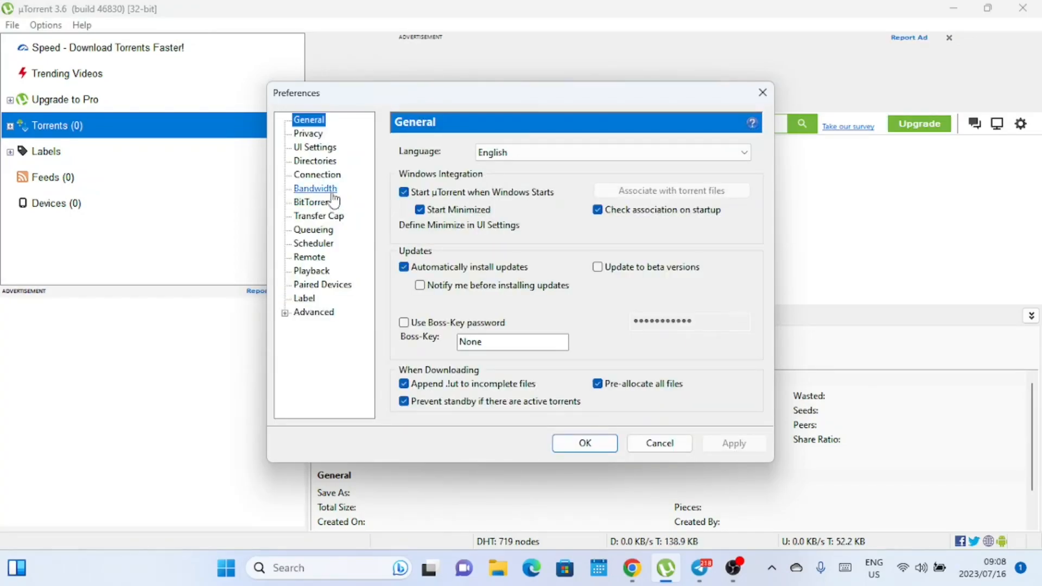
Step: Set Bandwidth to 100 kB/s upload, 250 global connections, 200 peers per torrent, and apply
left_click(315, 188)
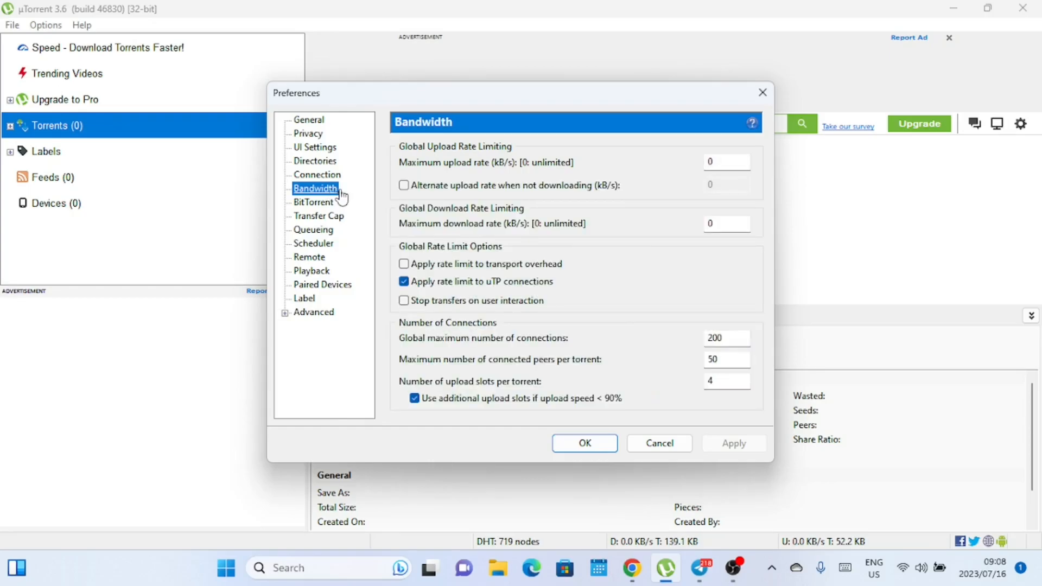
mouse_move(508, 169)
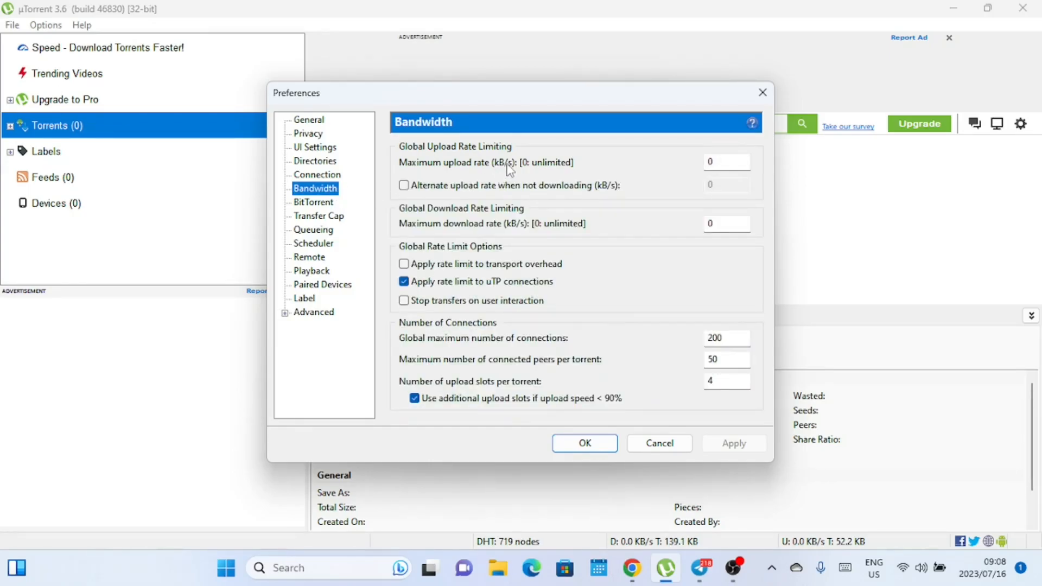
type("100")
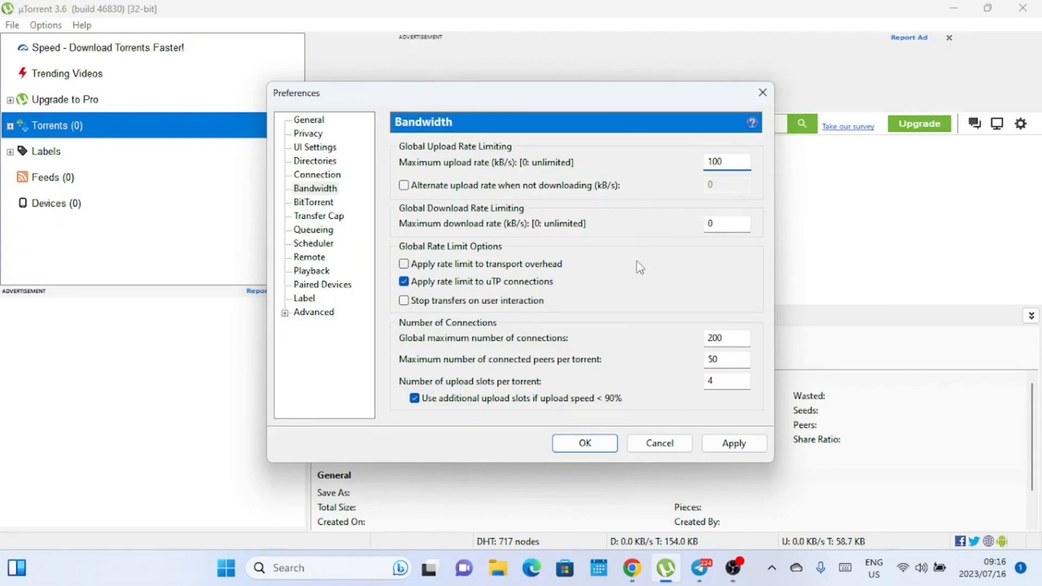
mouse_move(656, 374)
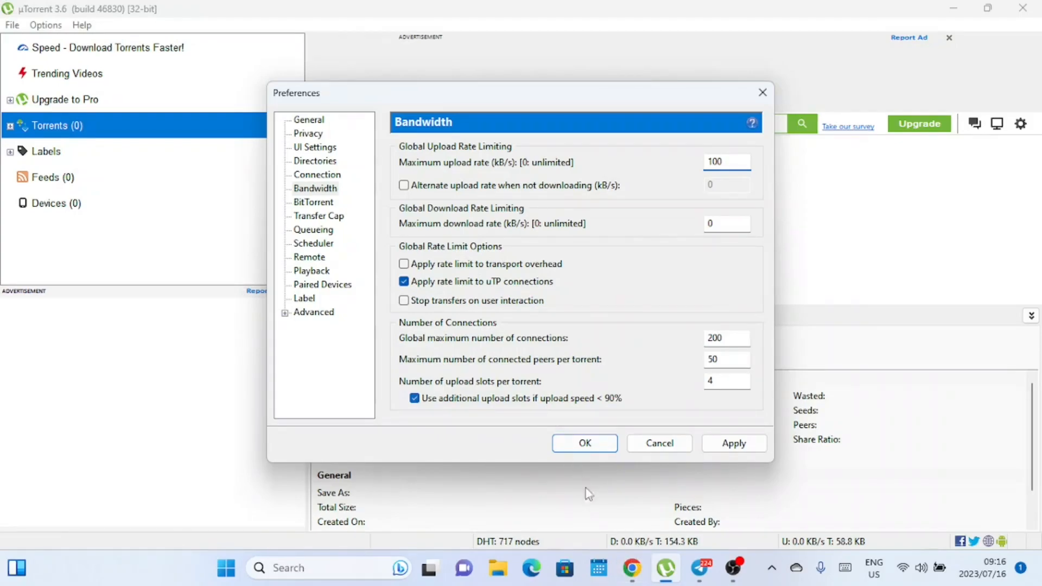
left_click(726, 222)
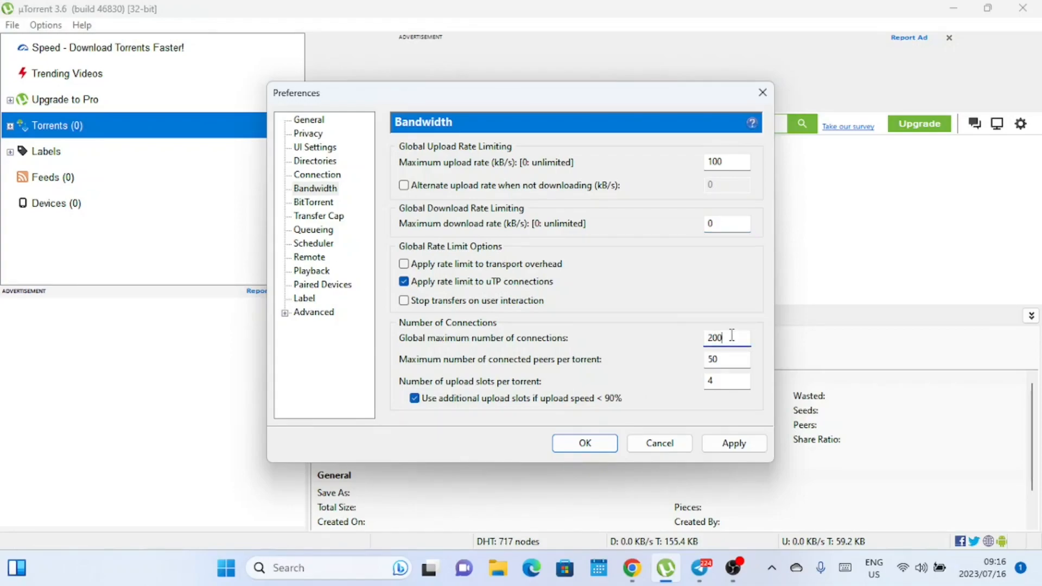
key("Backspace")
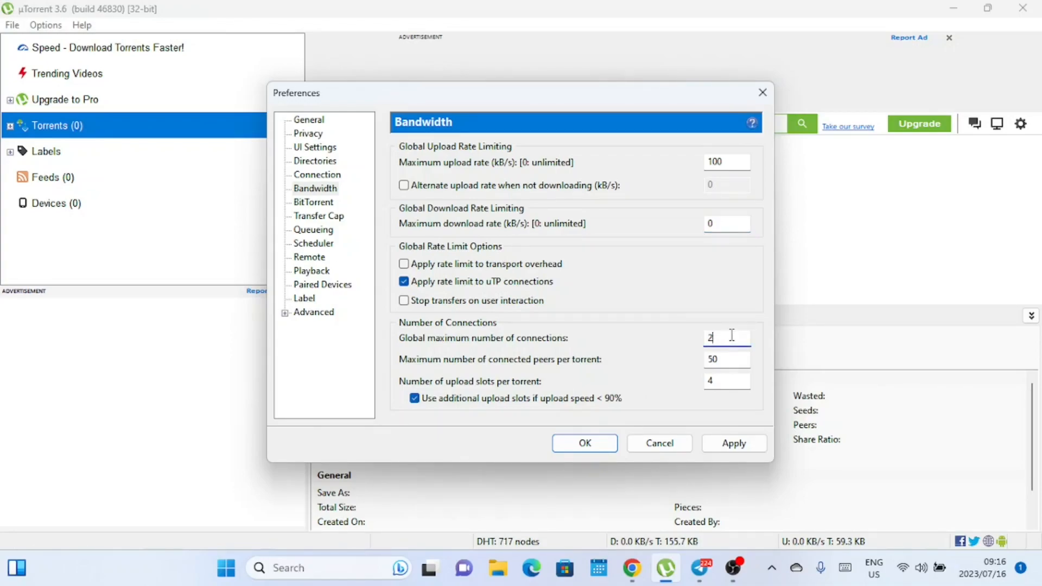
type("50")
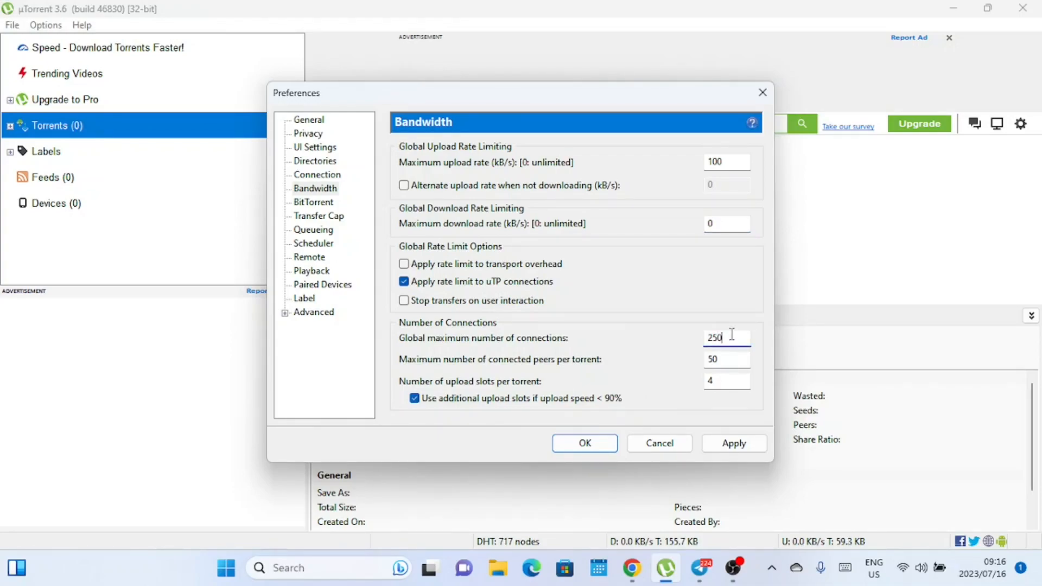
left_click(726, 359)
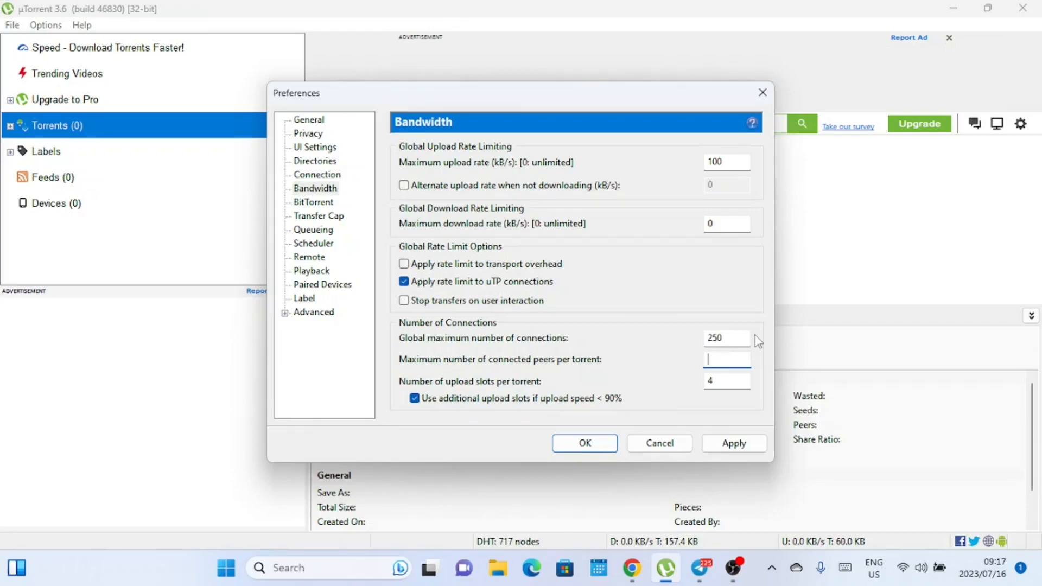
type("200")
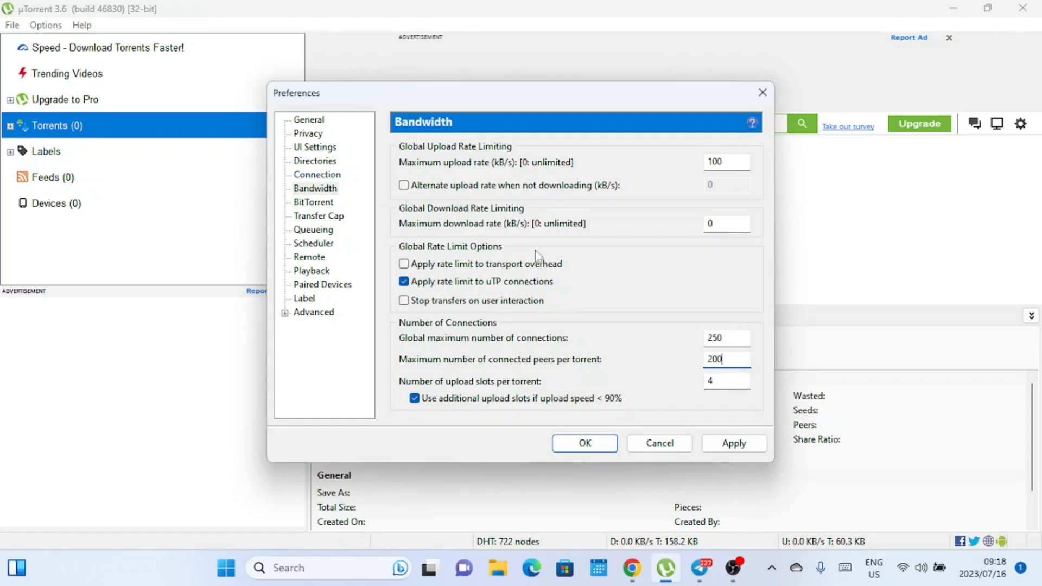
left_click(734, 443)
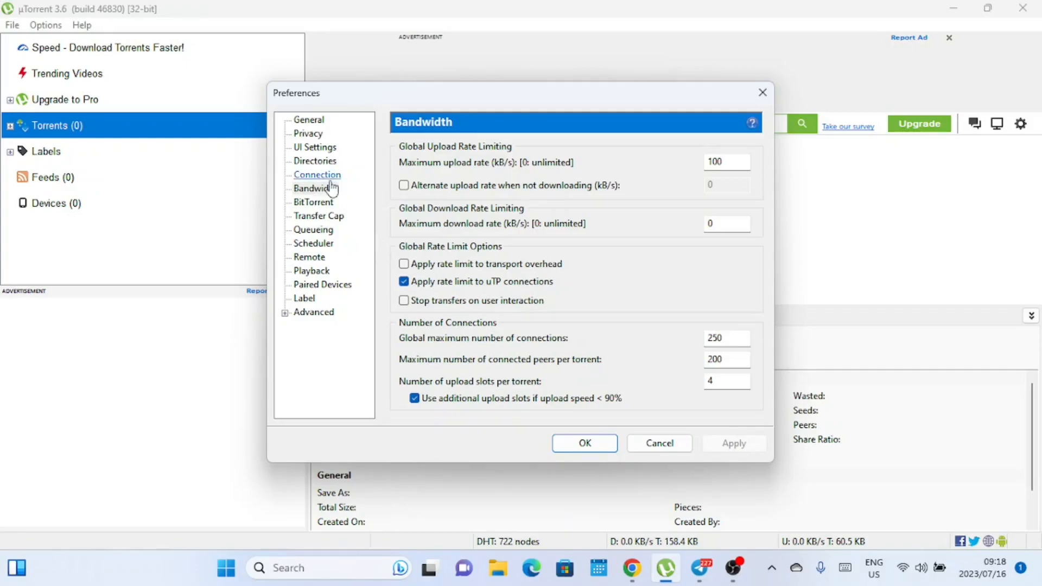
Step: Review the Connection and Transfer Cap preference pages
left_click(317, 174)
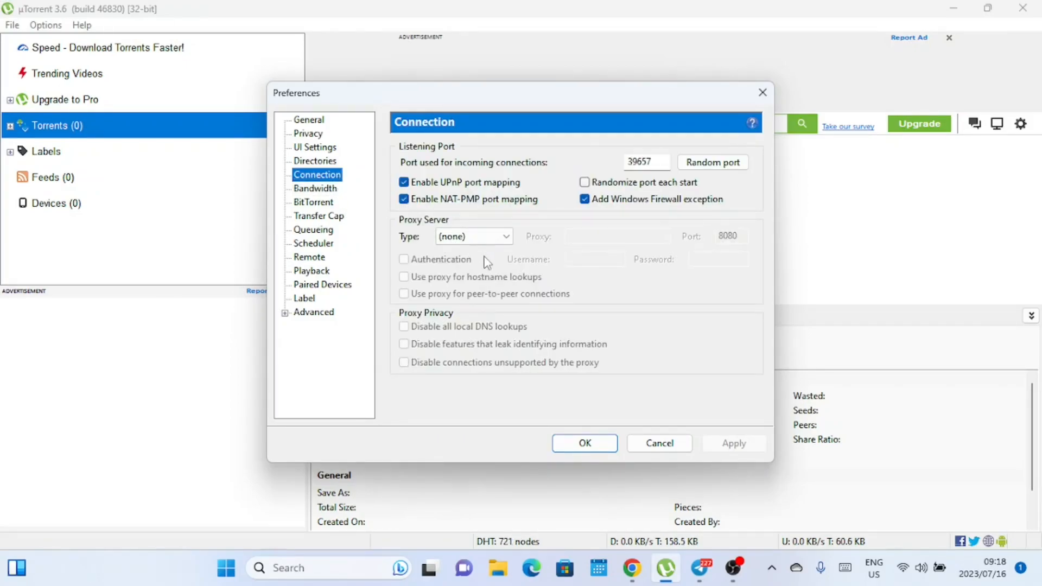
mouse_move(633, 500)
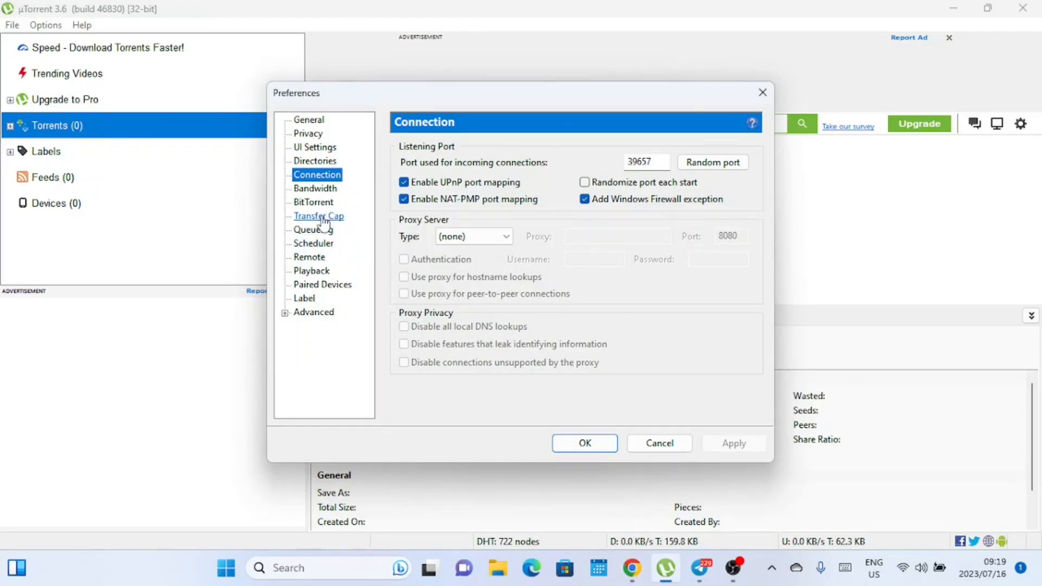
left_click(312, 201)
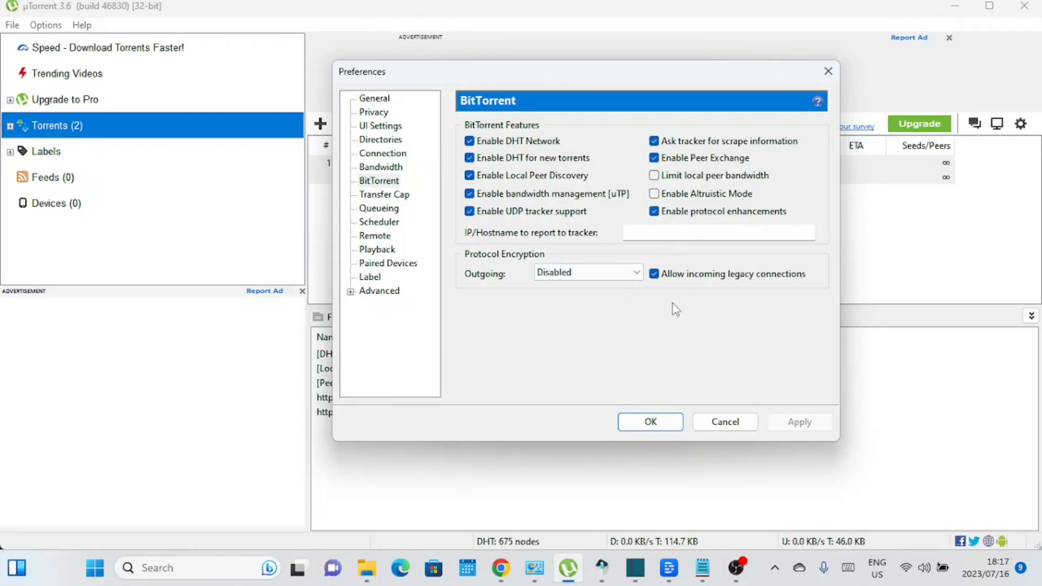
mouse_move(723, 369)
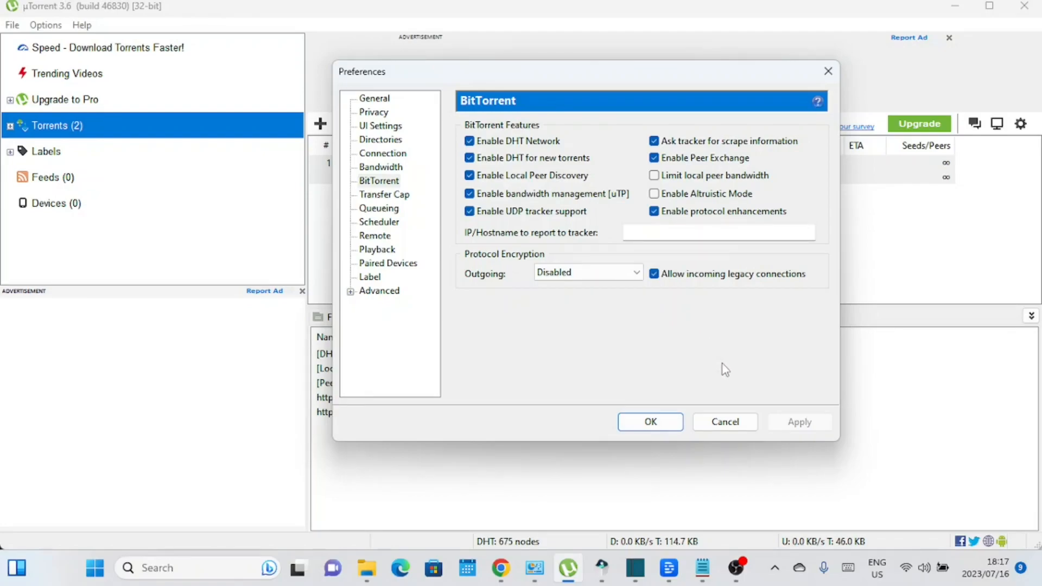
mouse_move(730, 384)
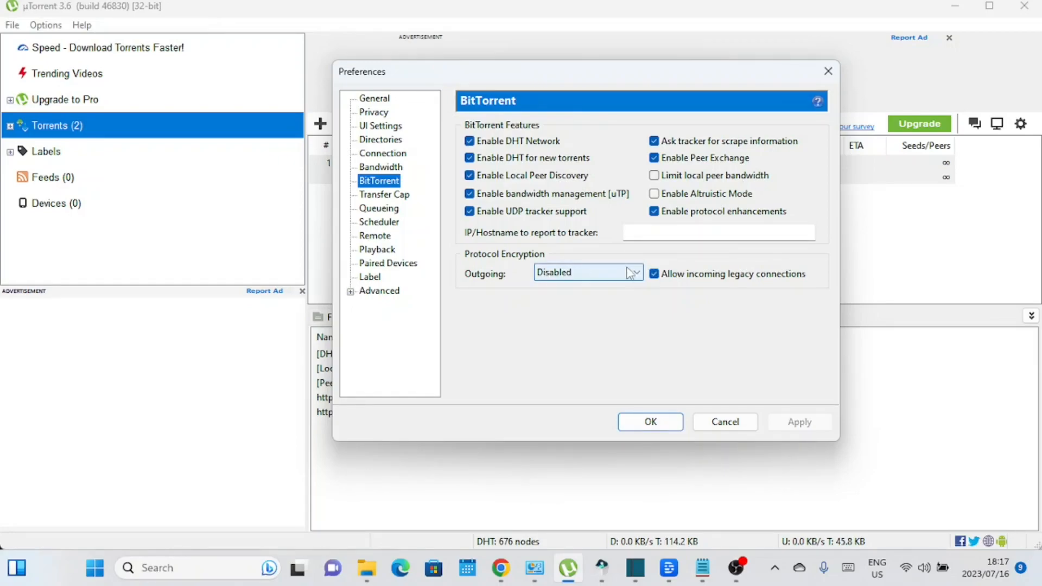
left_click(587, 273)
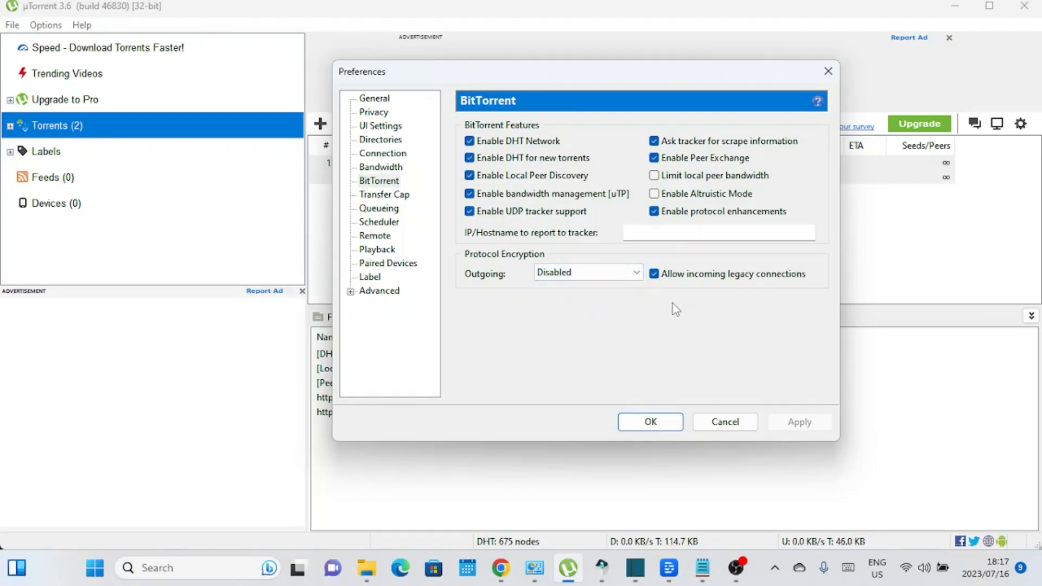
mouse_move(731, 378)
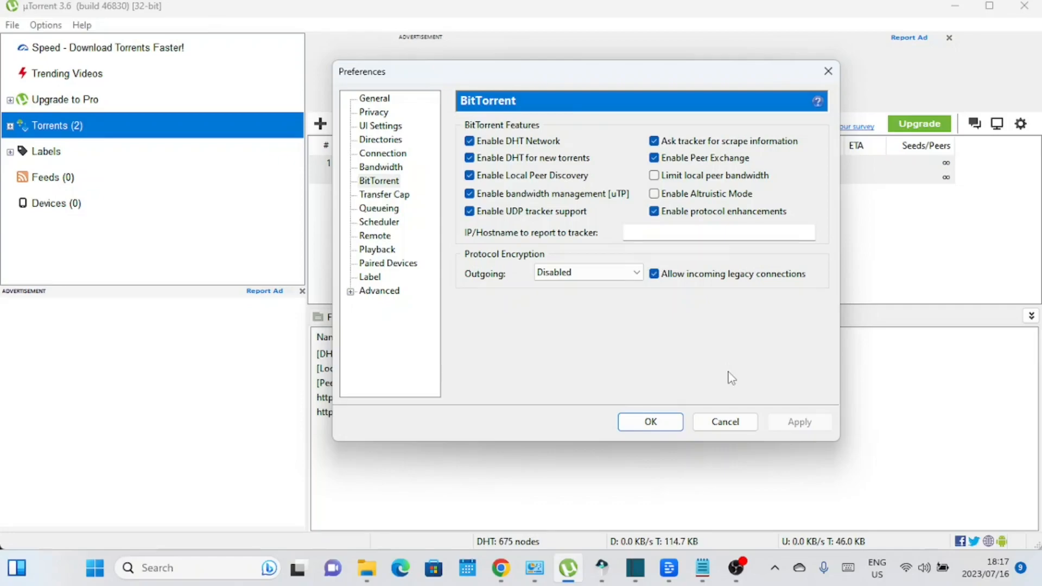
mouse_move(730, 385)
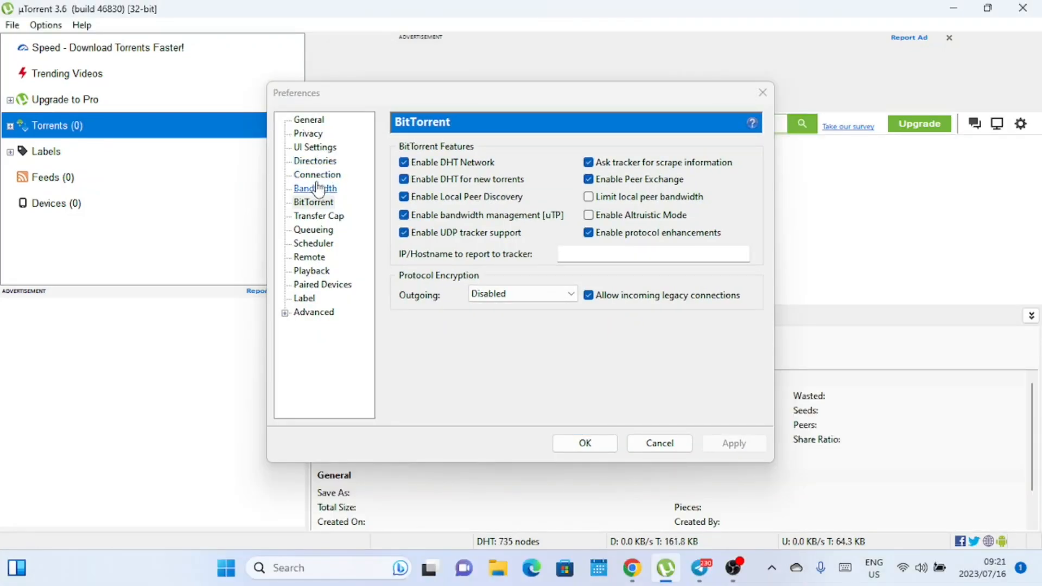
Step: Close Preferences and bring up the context menu of the ubuntu-22.04.2 torrent
left_click(316, 173)
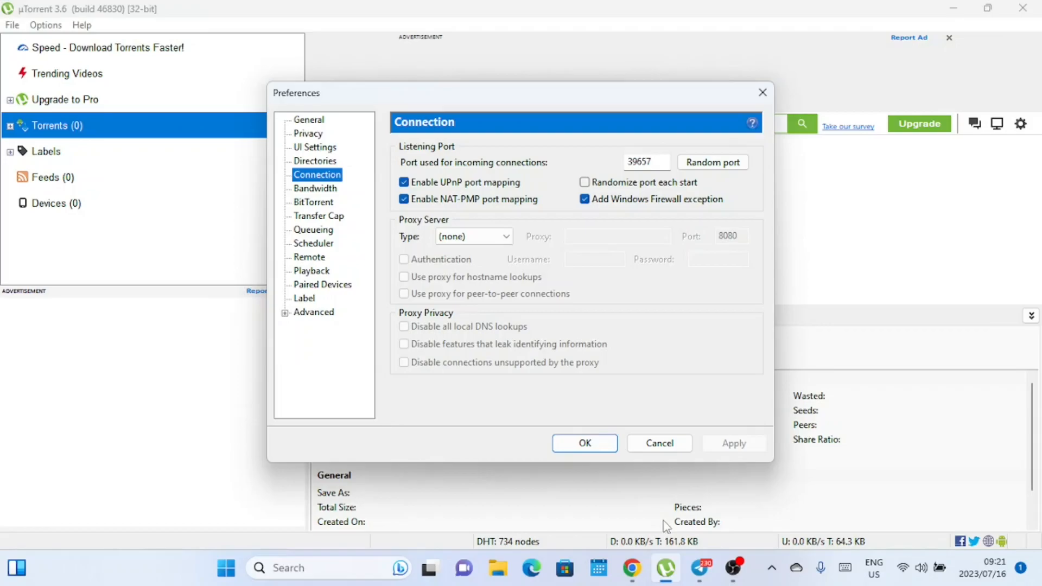
left_click(584, 443)
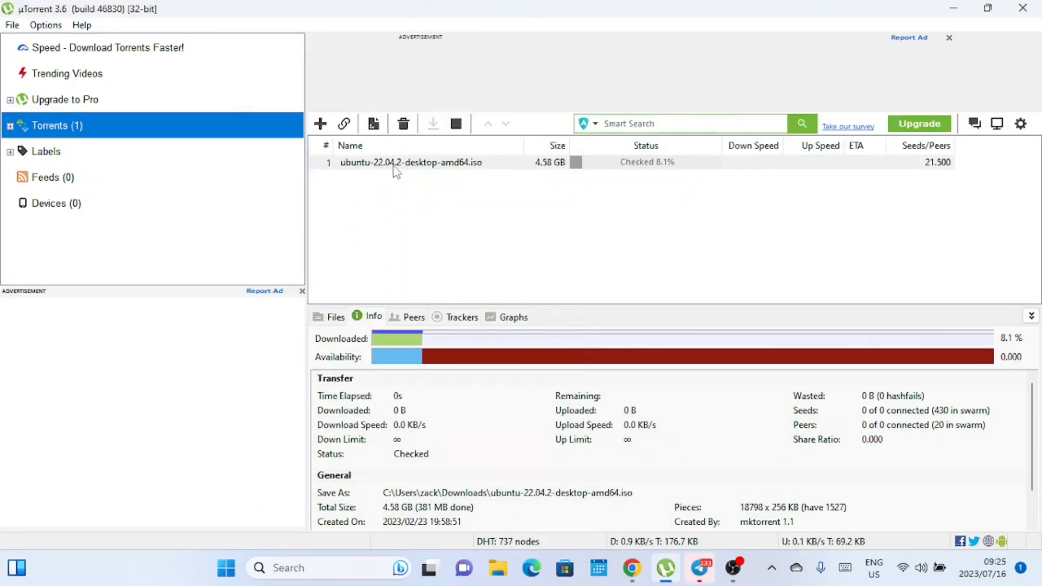
right_click(411, 162)
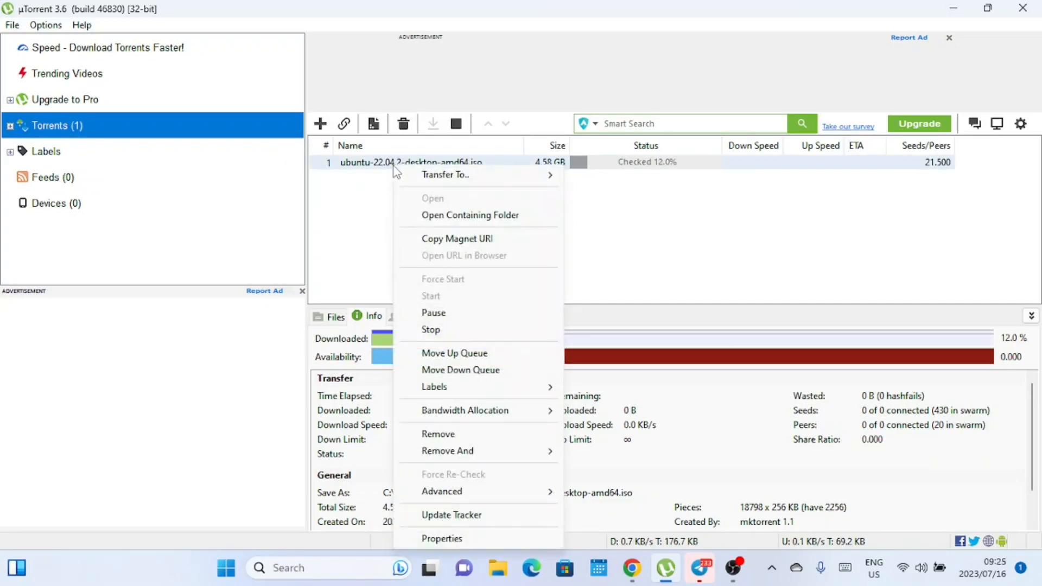
mouse_move(466, 386)
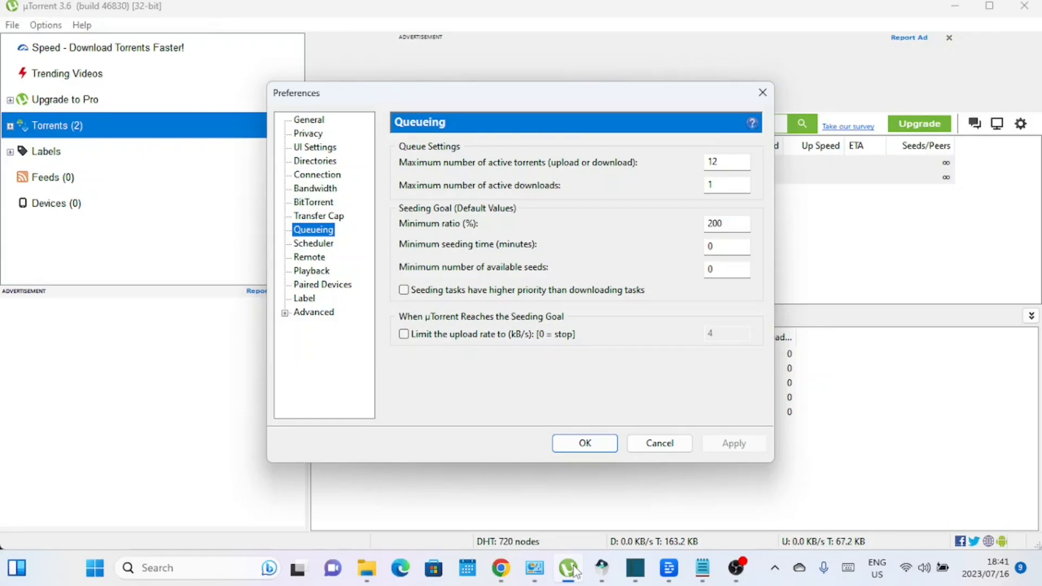
Step: Set maximum active torrents to 8 and edit the minimum seeding time field
left_click(725, 162)
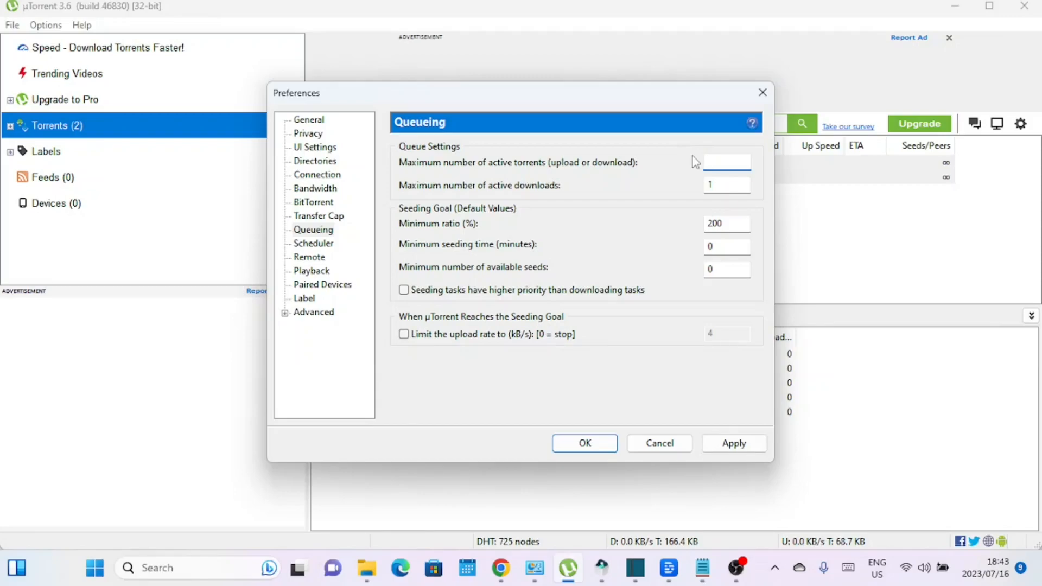
type("8")
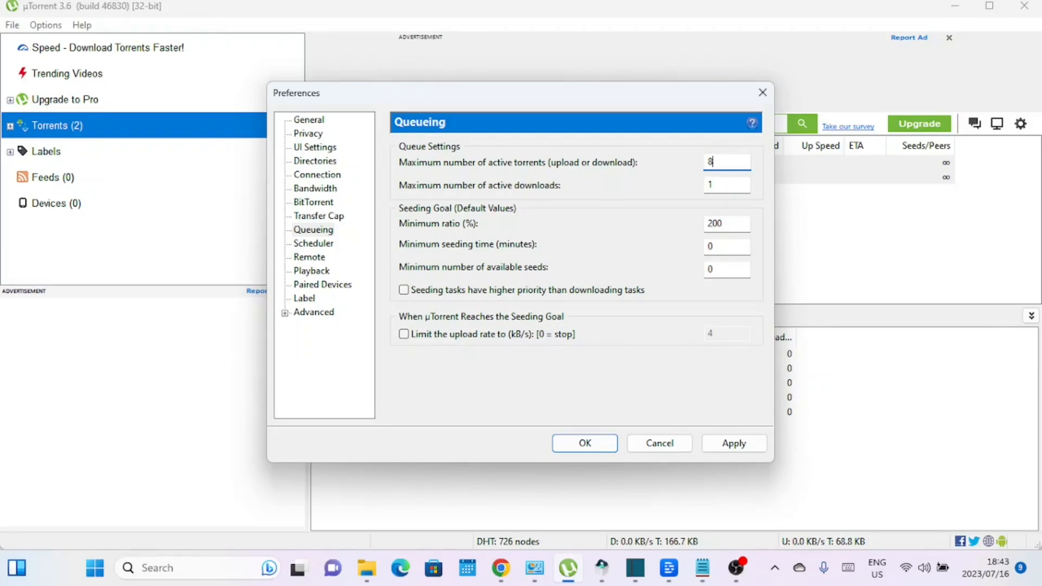
mouse_move(693, 161)
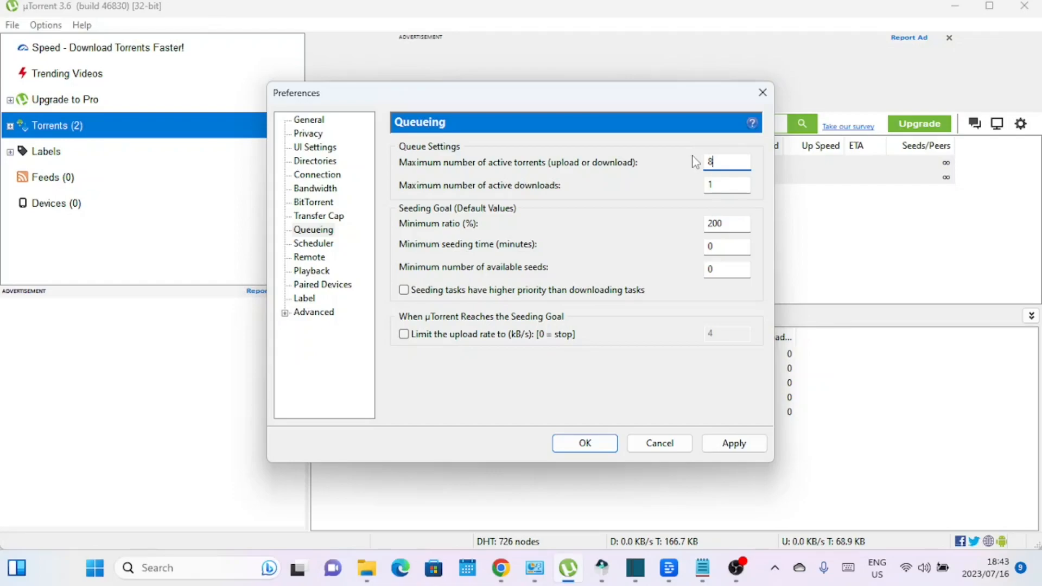
mouse_move(558, 501)
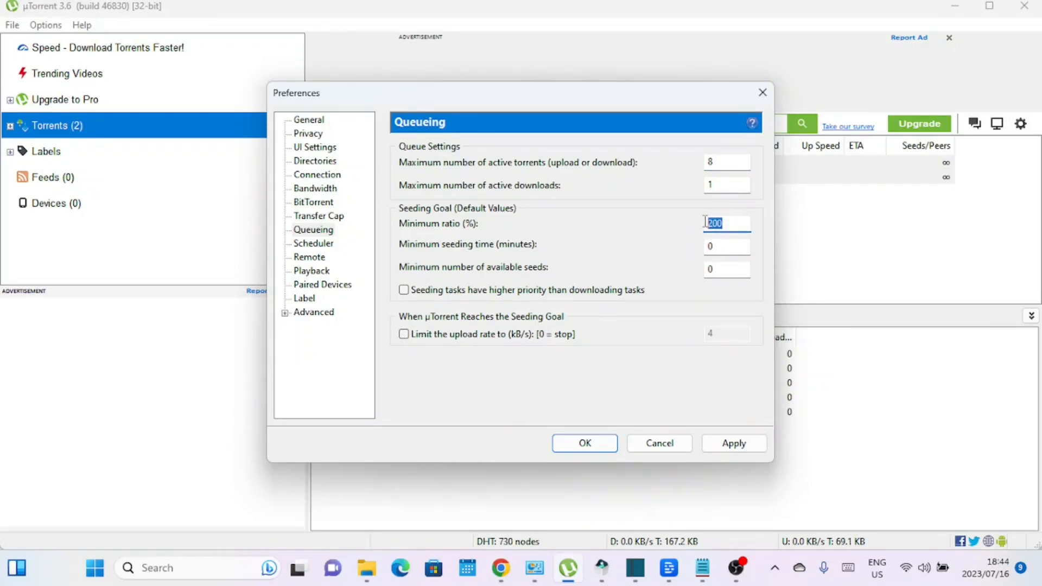
left_click(726, 246)
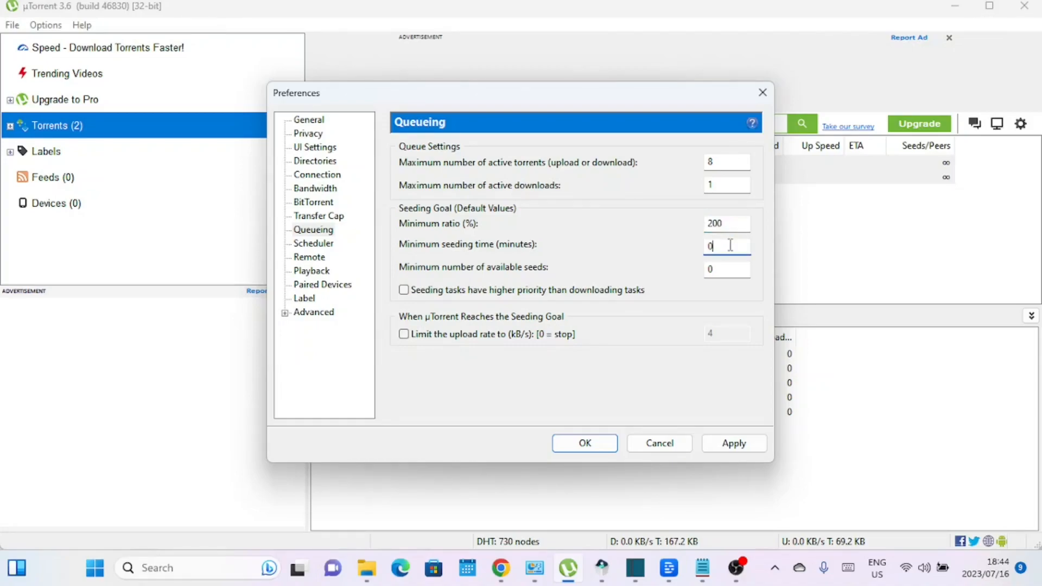
mouse_move(531, 381)
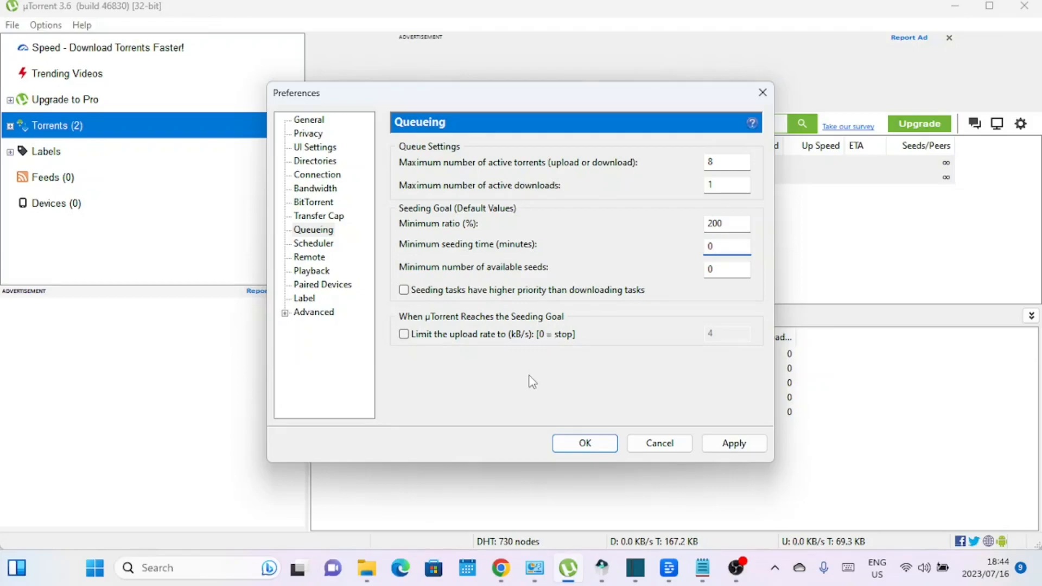
left_click(726, 246)
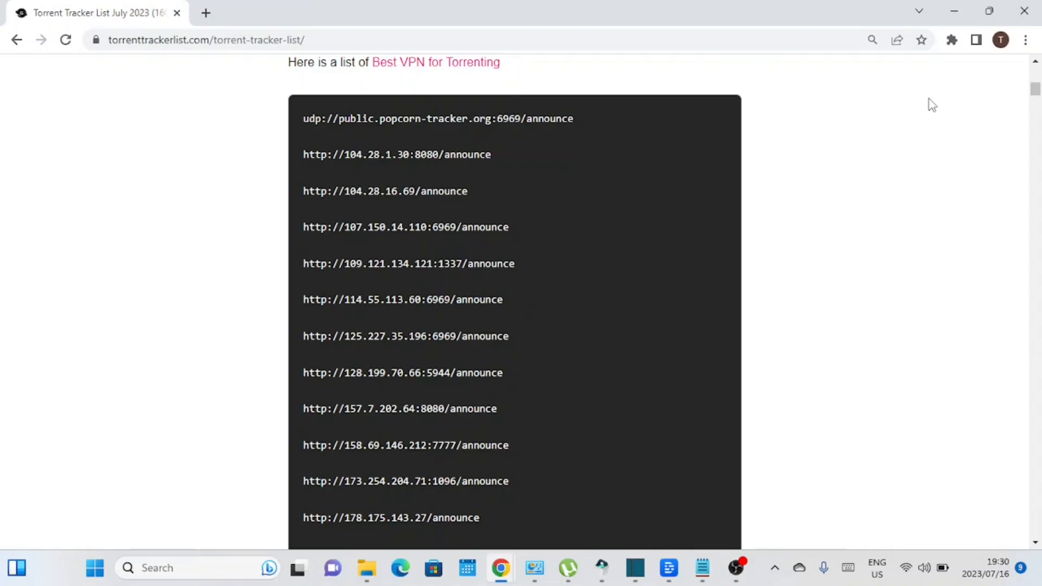
Step: Scroll through the public tracker announce URLs on torrenttrackerlist.com
scroll("down", 3)
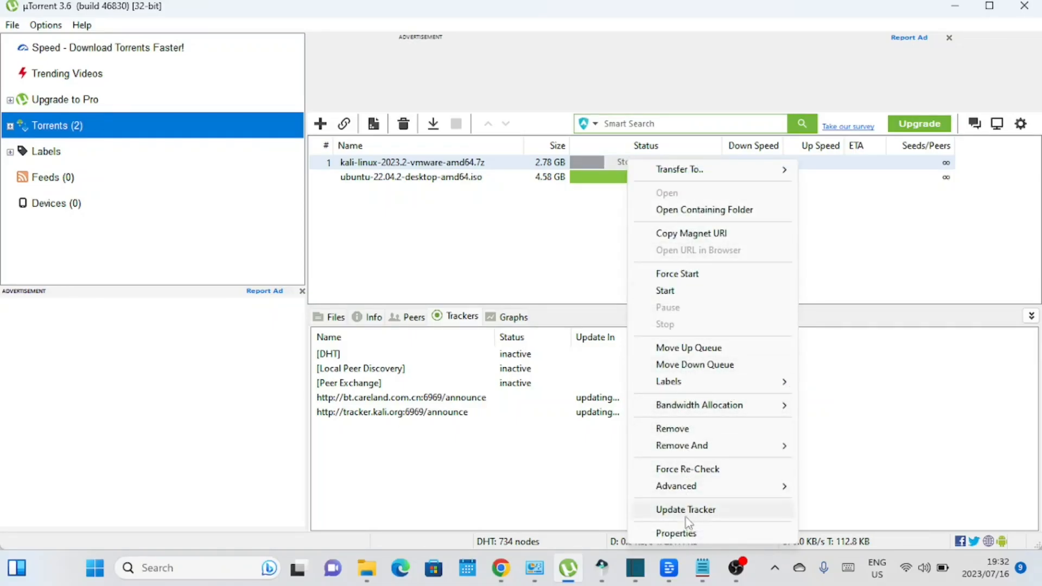
Step: Paste the copied public trackers into the Kali Linux torrent's Trackers box and confirm
left_click(676, 532)
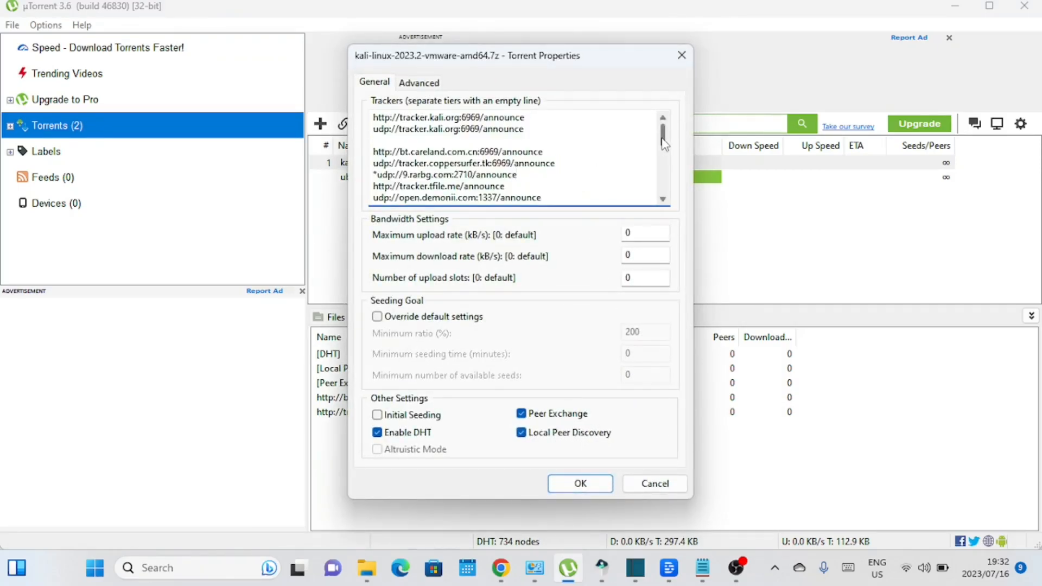
scroll("down", 3)
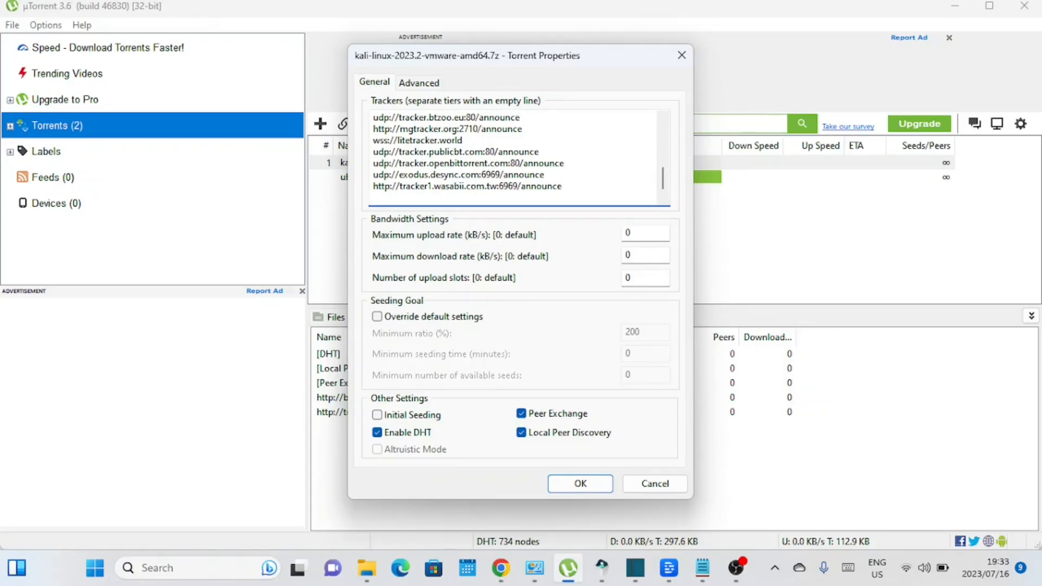
scroll("down", 3)
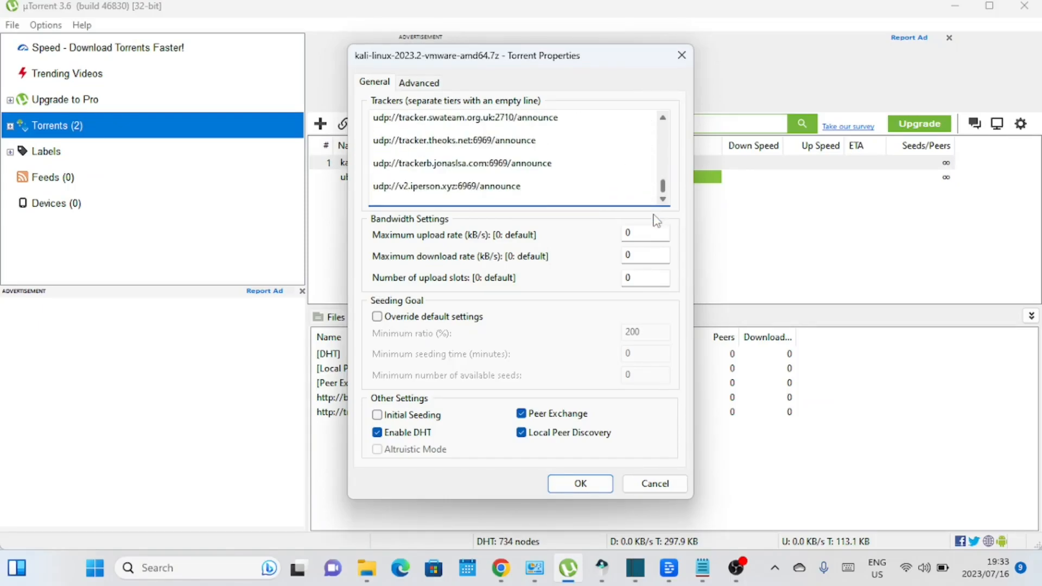
left_click(578, 483)
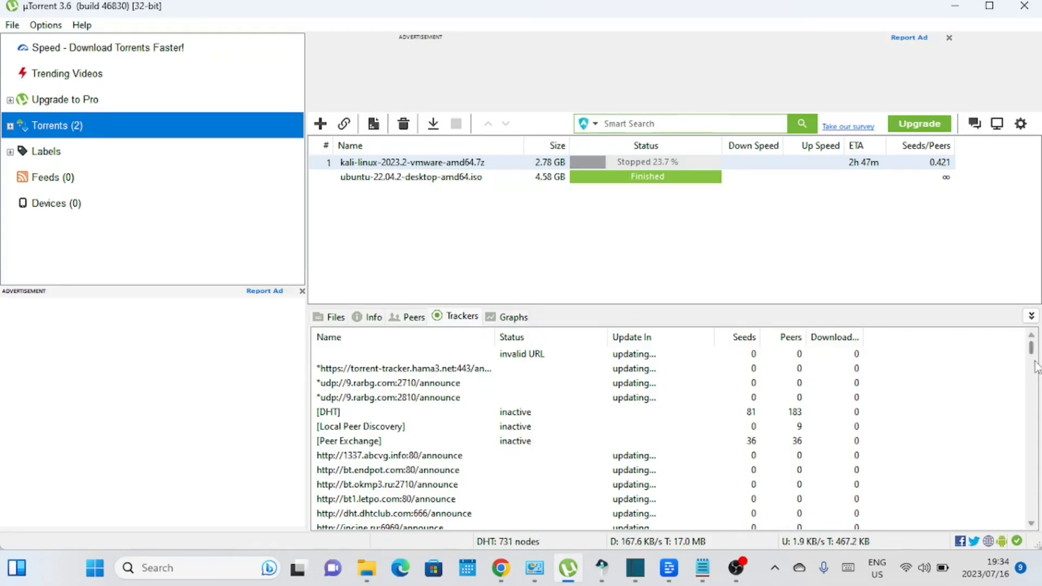
Step: Review the Kali torrent's Trackers tab now listing the dozens of added announce URLs
scroll("down", 3)
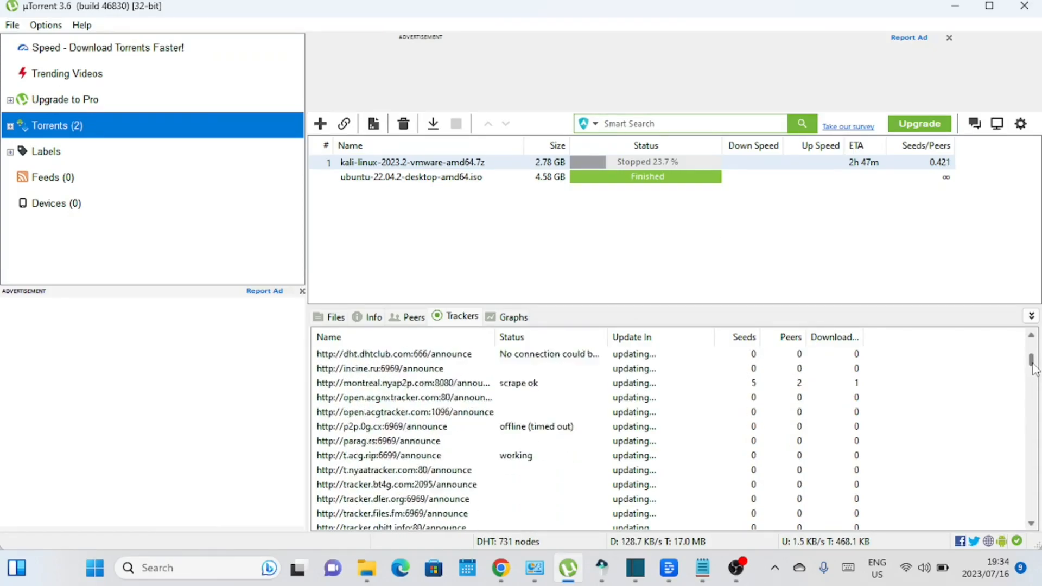
scroll("down", 3)
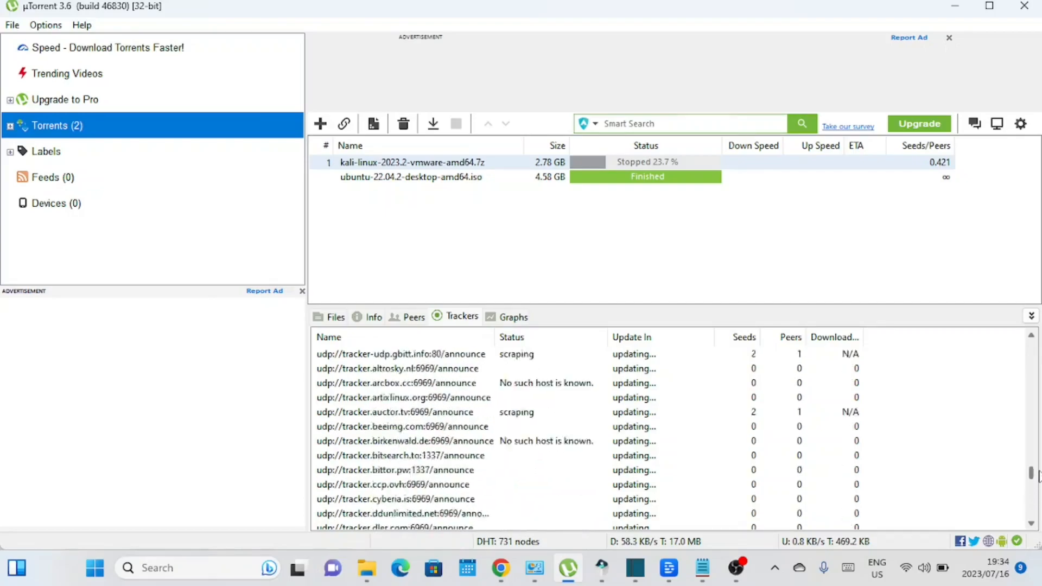
scroll("down", 3)
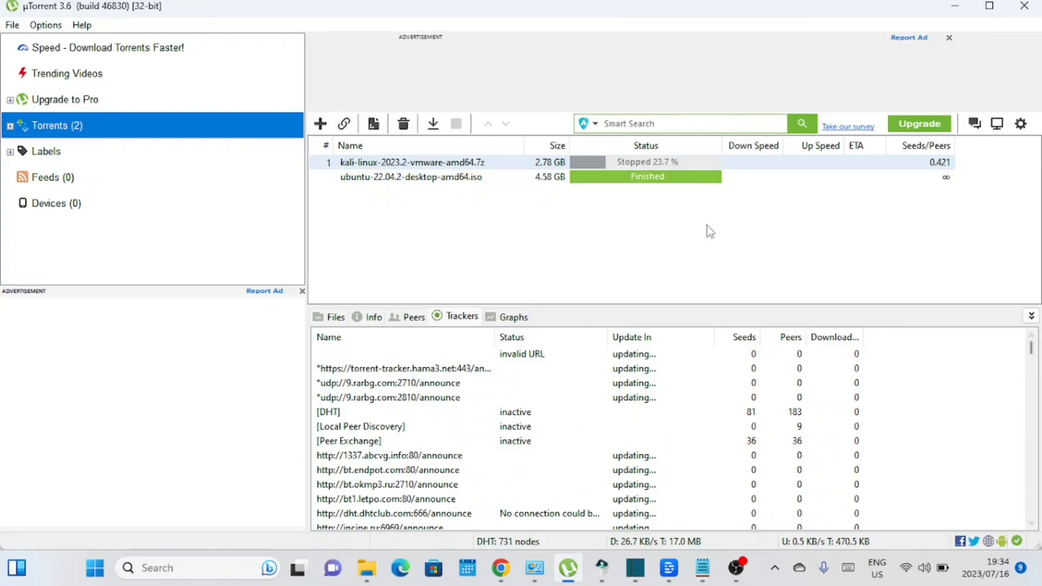
left_click(412, 177)
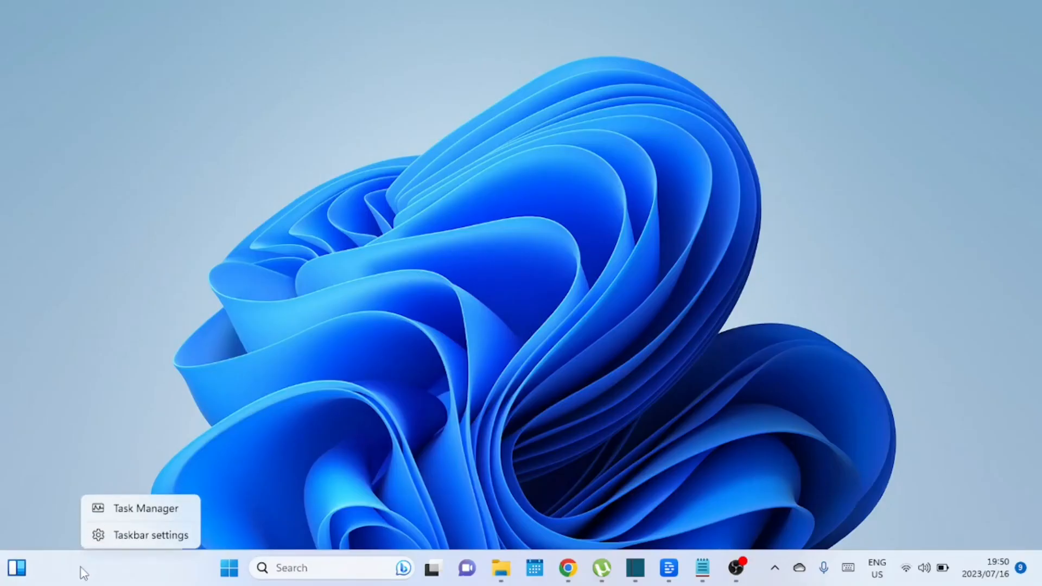
Step: Bring up Task Manager maximised with the Details list of running processes
left_click(133, 518)
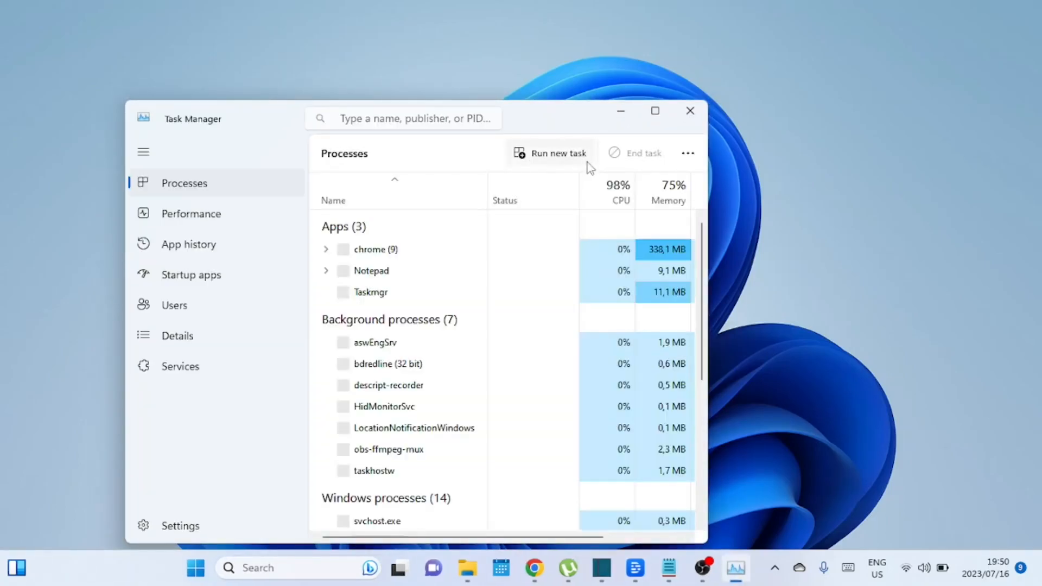
left_click(655, 110)
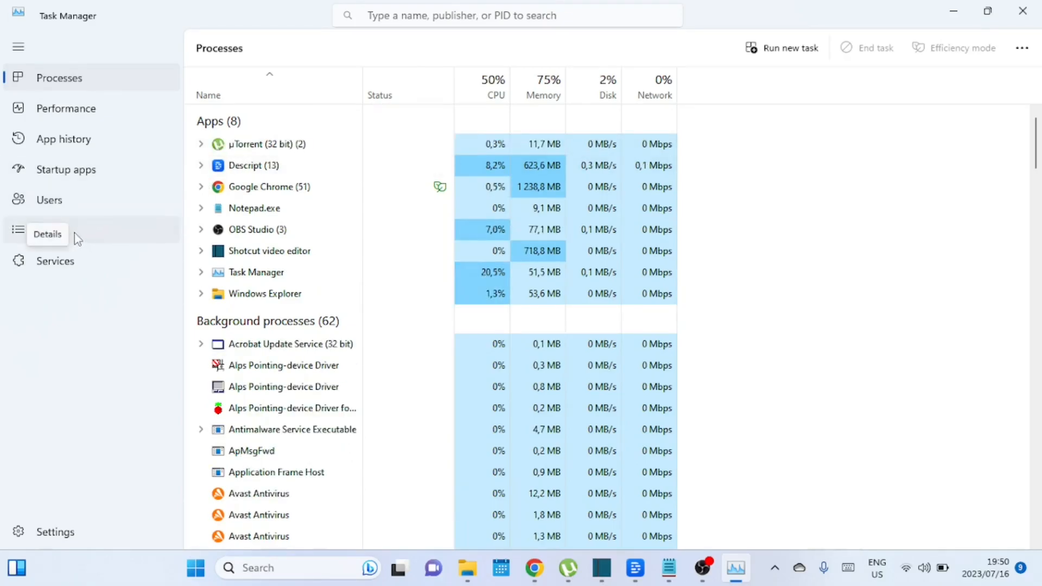
left_click(51, 230)
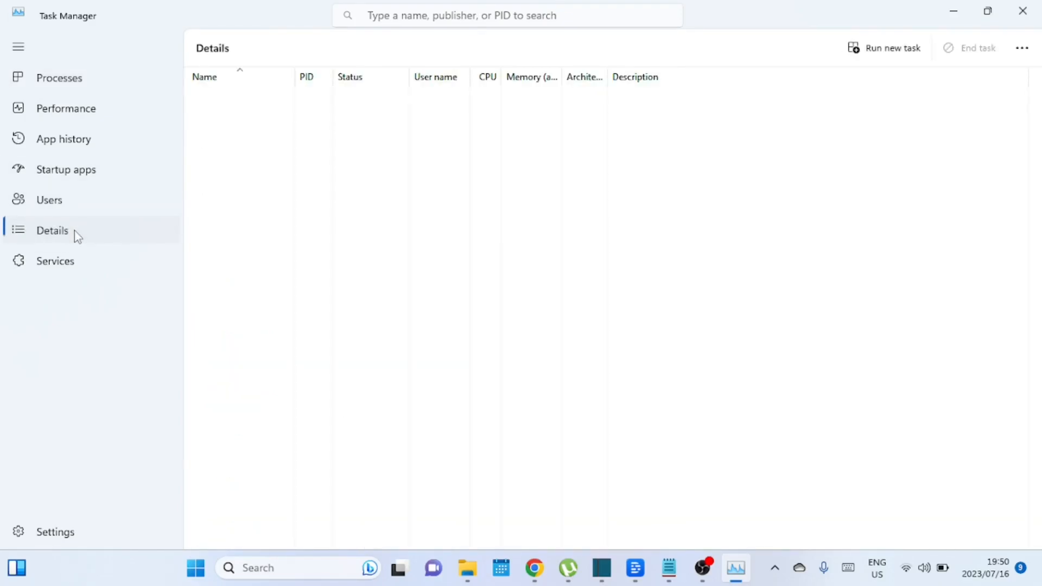
left_click(52, 230)
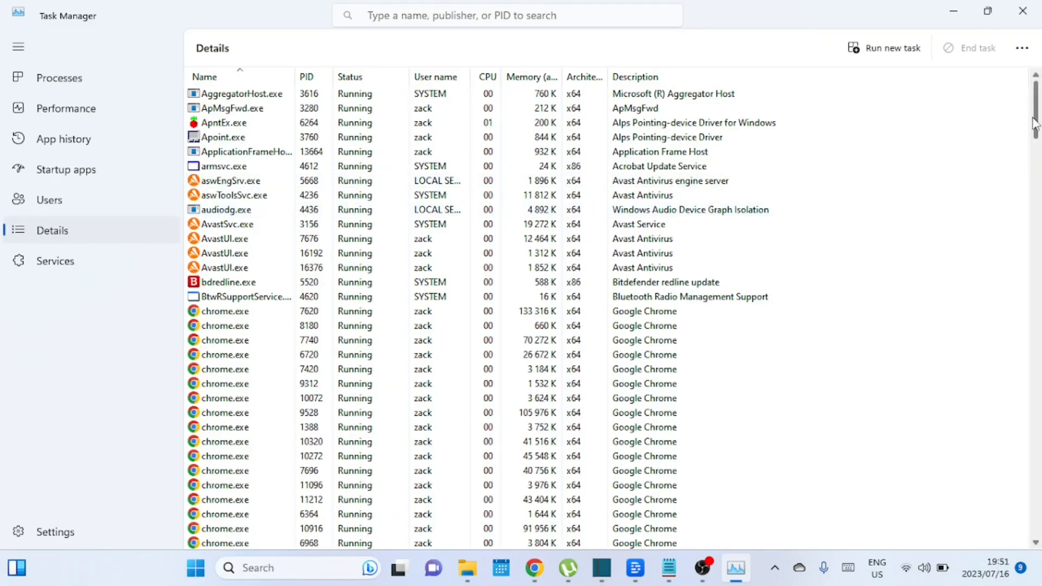
scroll("down", 3)
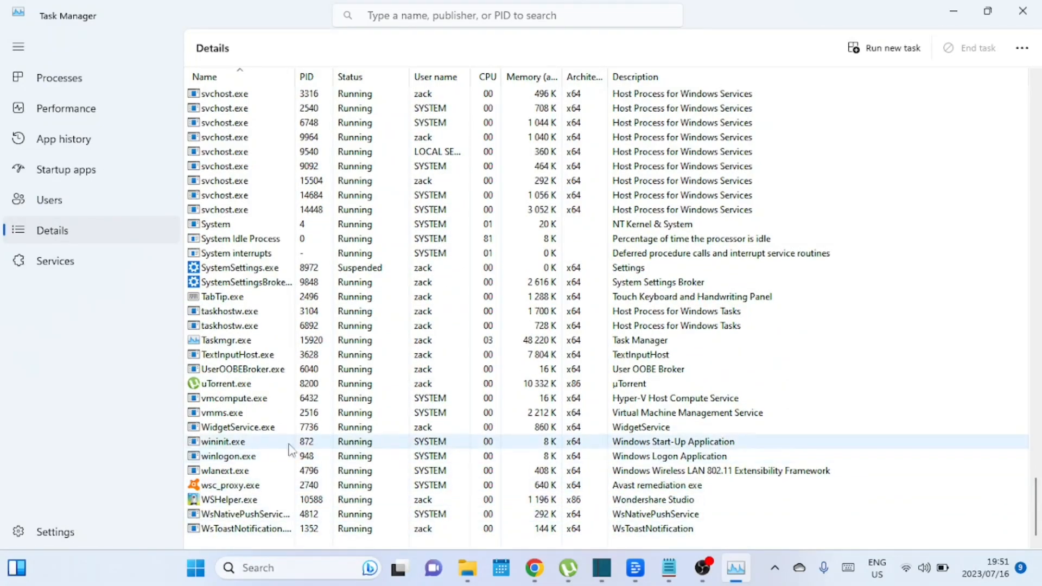
Step: Give the uTorrent.exe process High priority and confirm the change
left_click(225, 383)
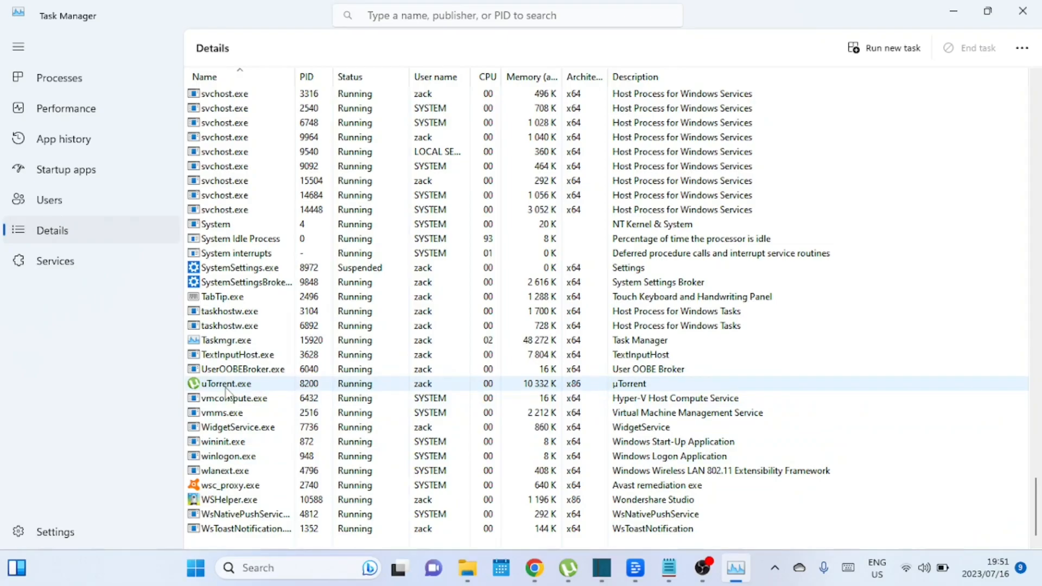
right_click(226, 383)
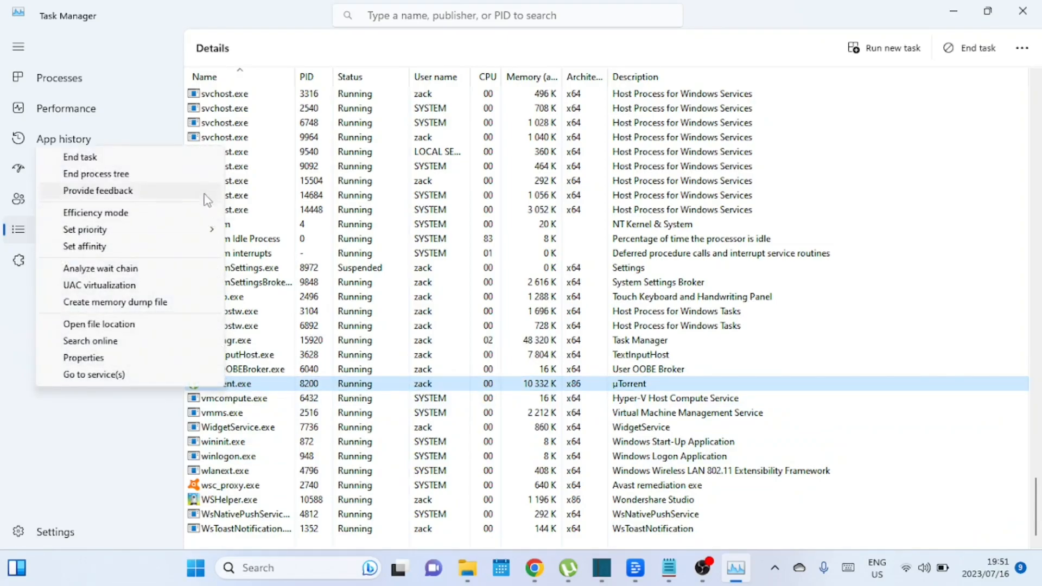
mouse_move(85, 229)
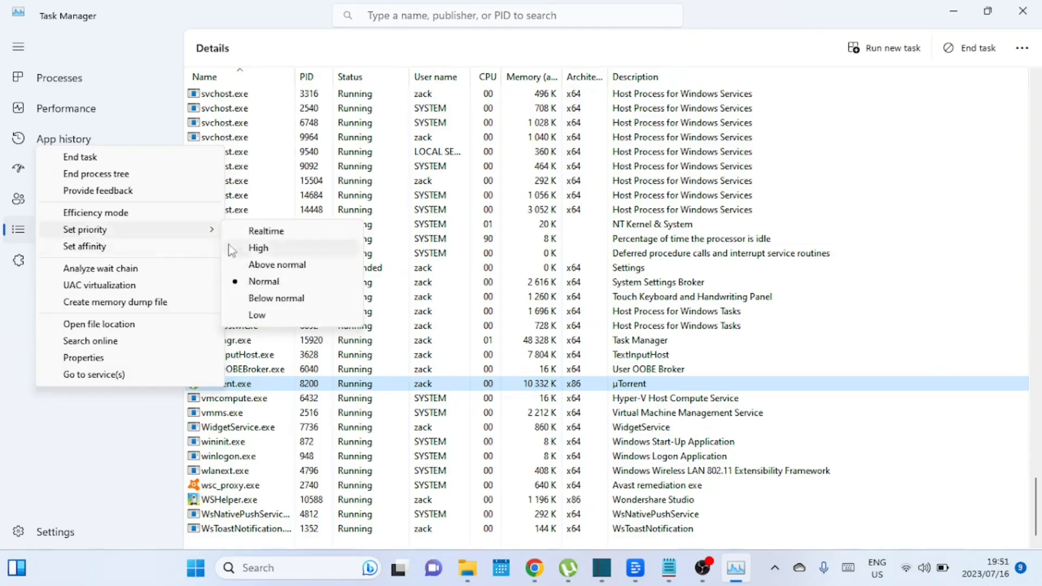
left_click(258, 248)
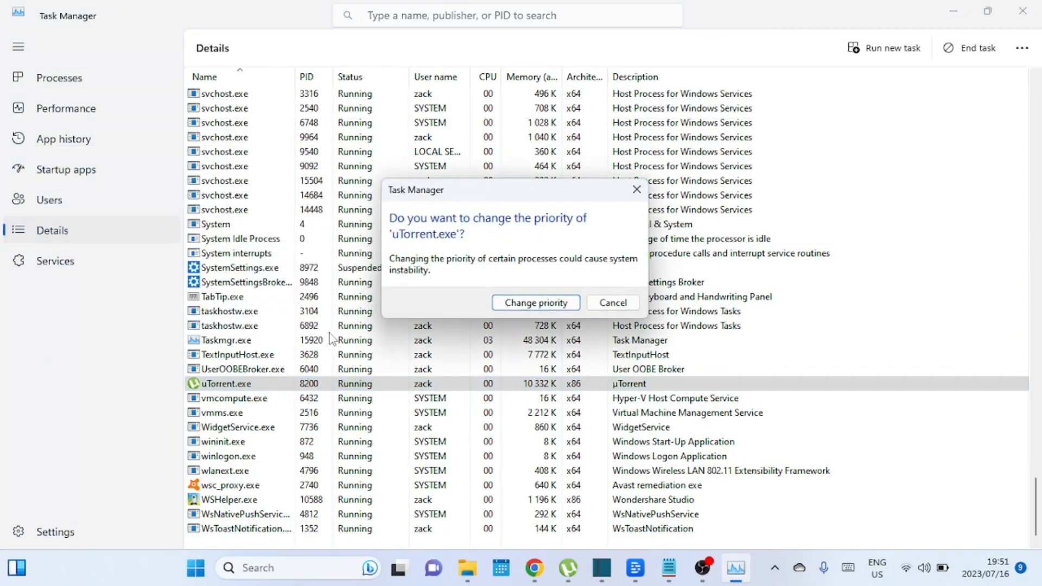
mouse_move(594, 232)
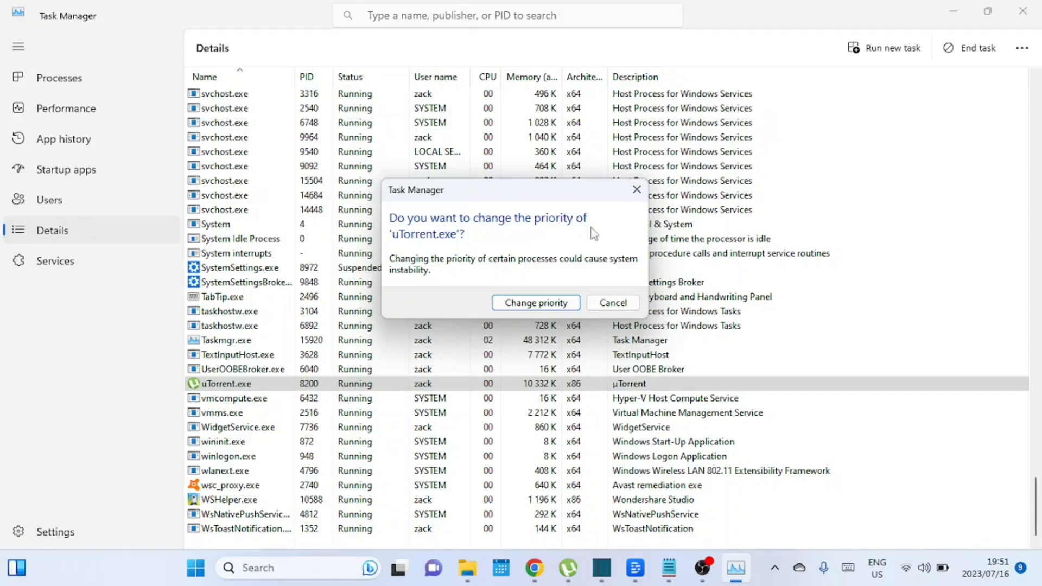
mouse_move(570, 272)
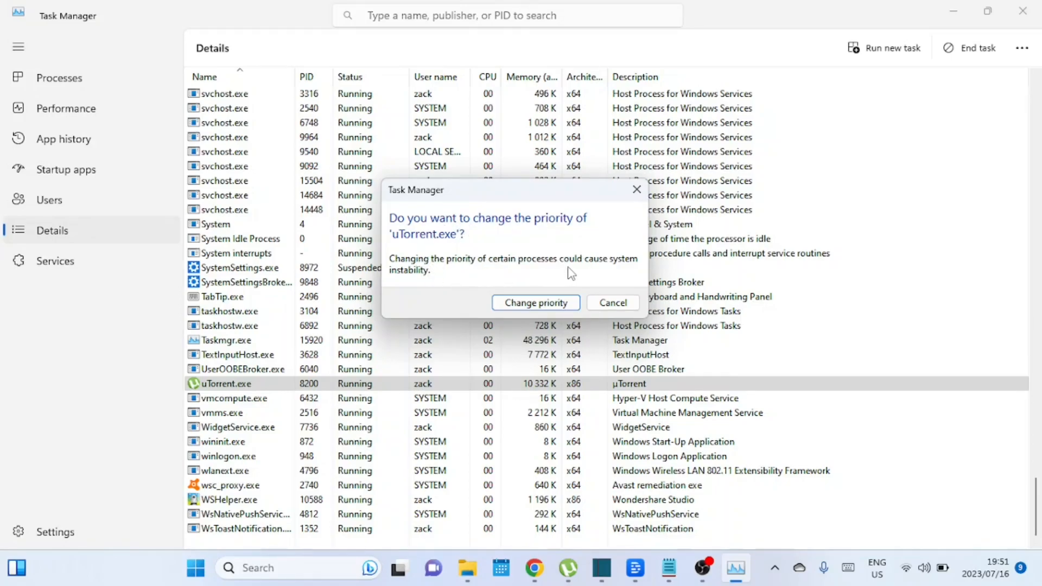
mouse_move(535, 303)
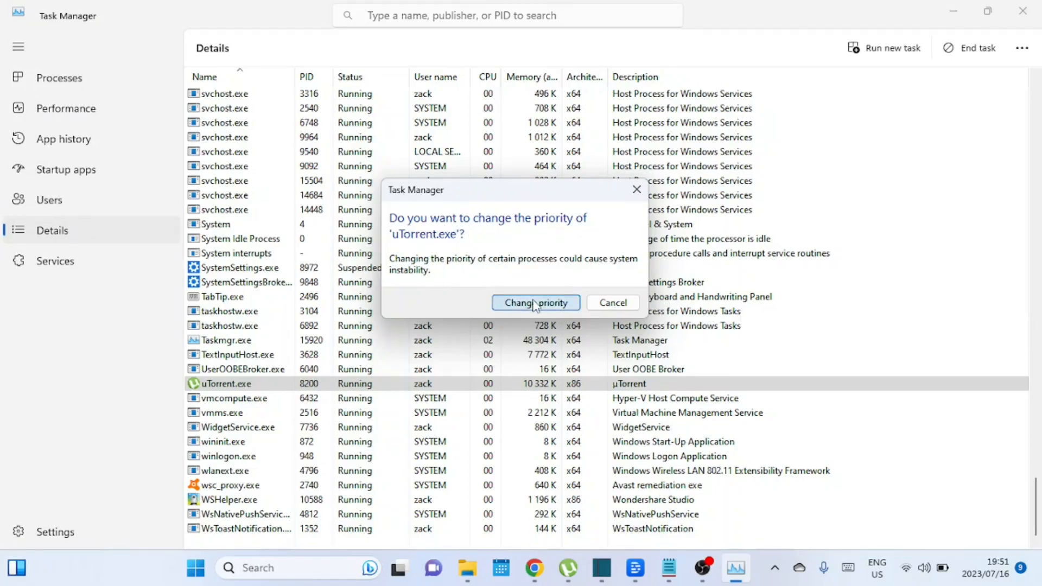
left_click(535, 303)
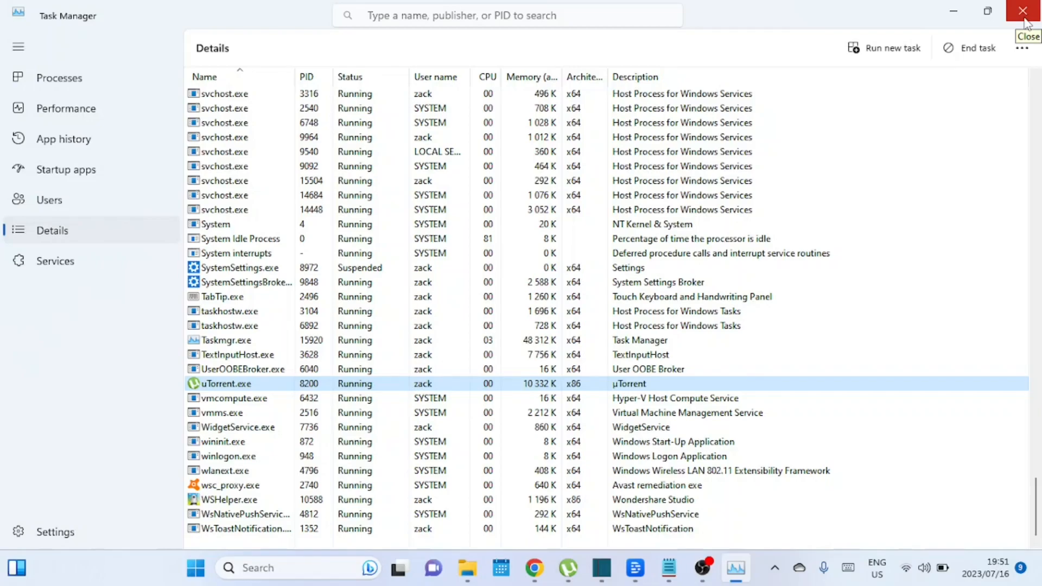
Step: Close Task Manager and return to uTorrent's Kali torrent view
left_click(1022, 11)
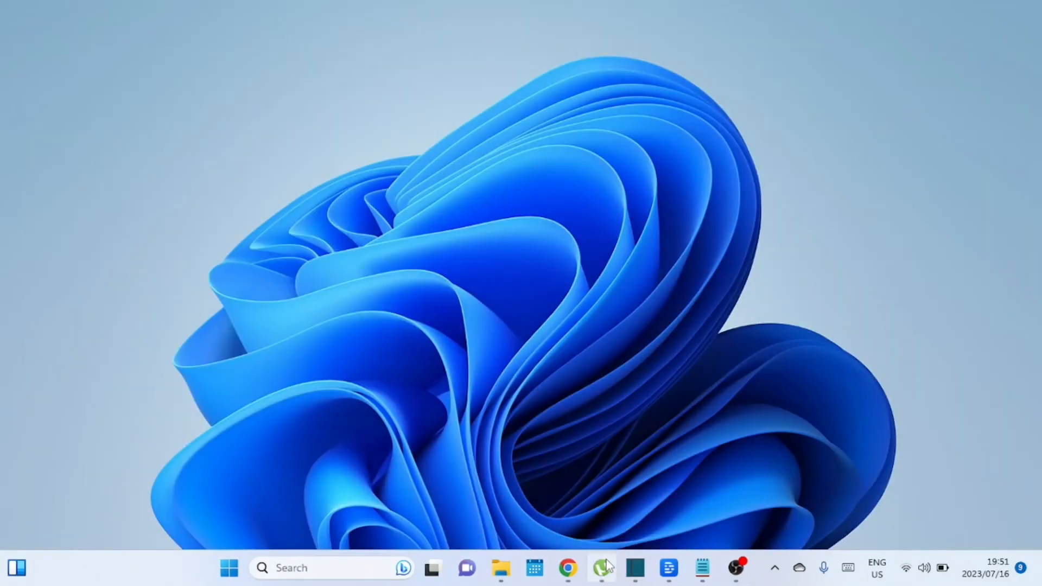
left_click(600, 567)
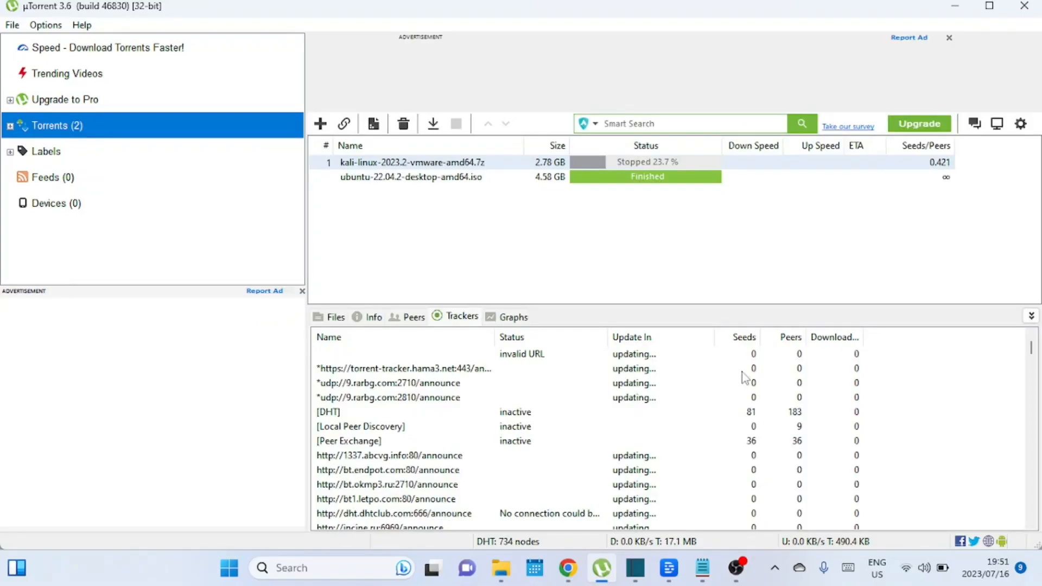